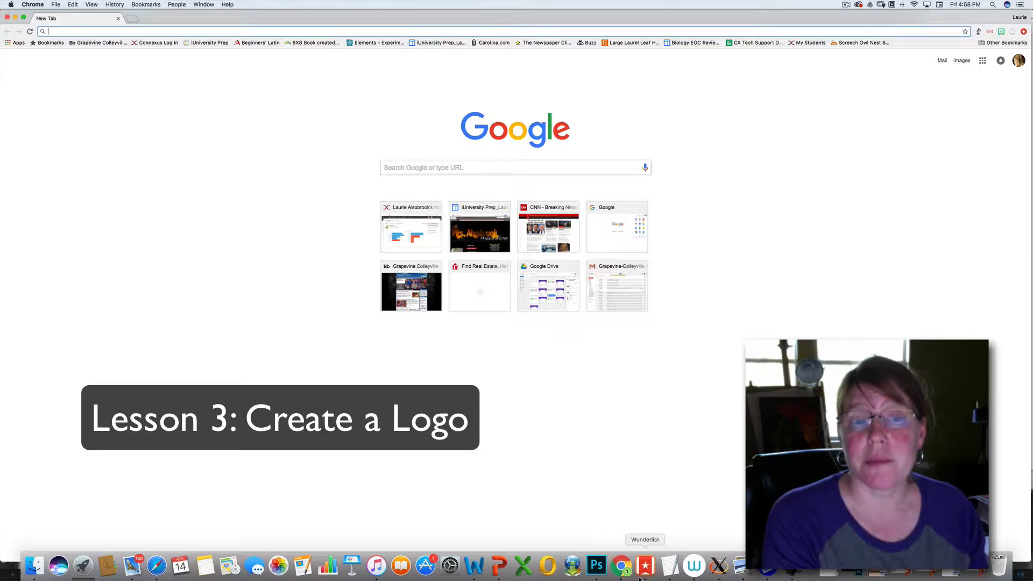
mouse_move(596, 565)
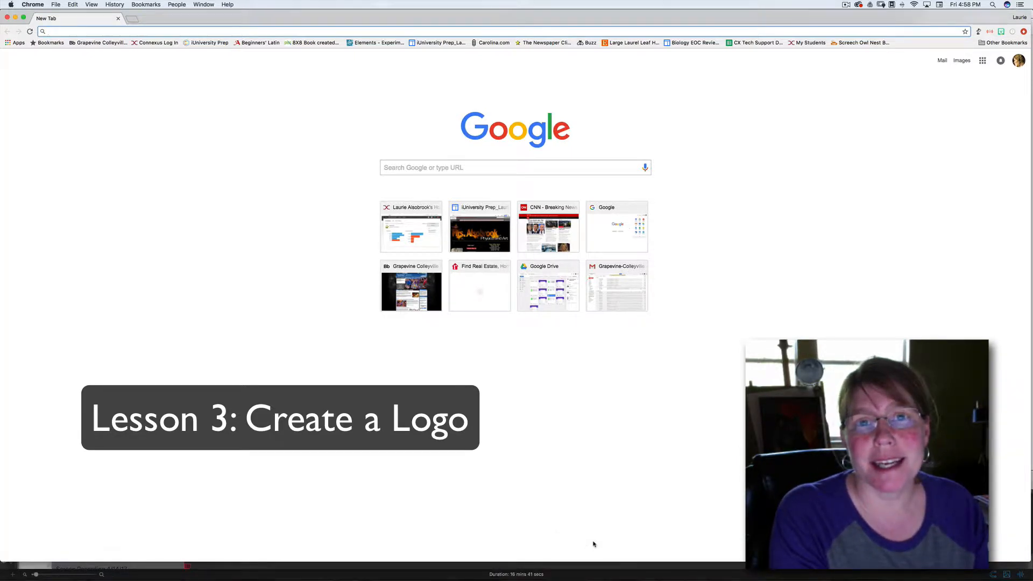
mouse_move(613, 511)
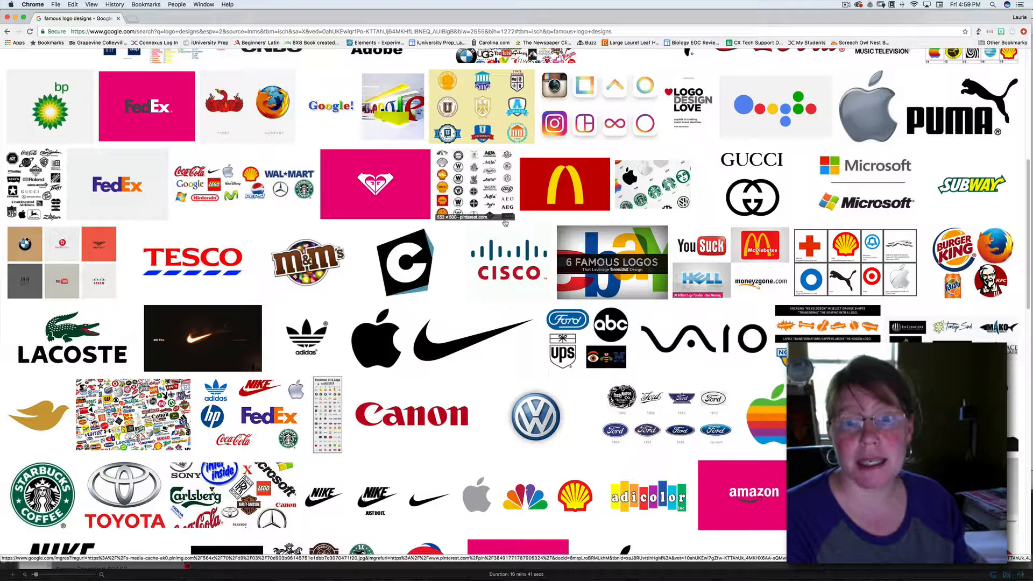
Step: Scroll through the famous logo image results and open the Levi's logo thumbnail
scroll(down, 3)
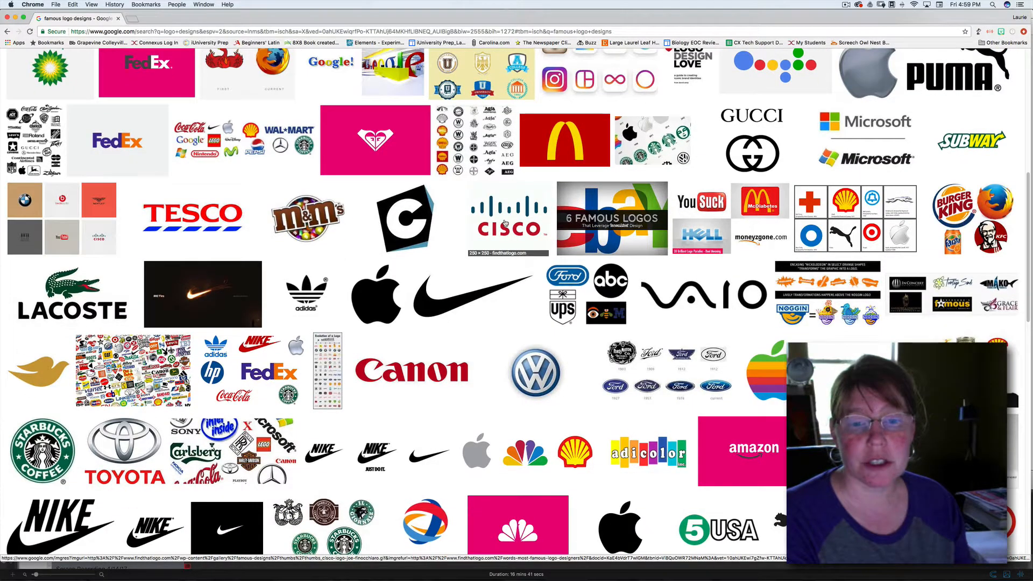
scroll(down, 3)
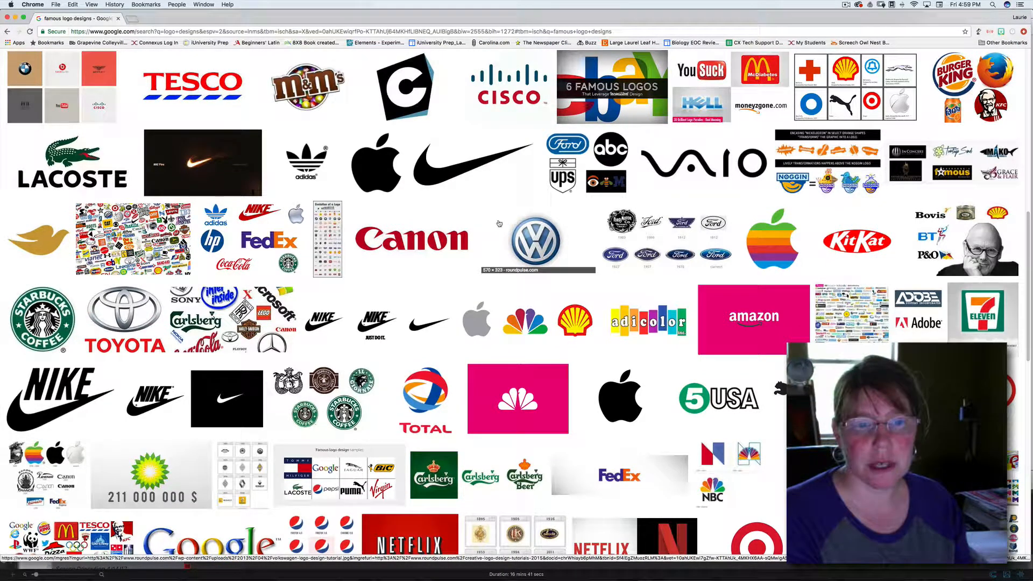
scroll(down, 3)
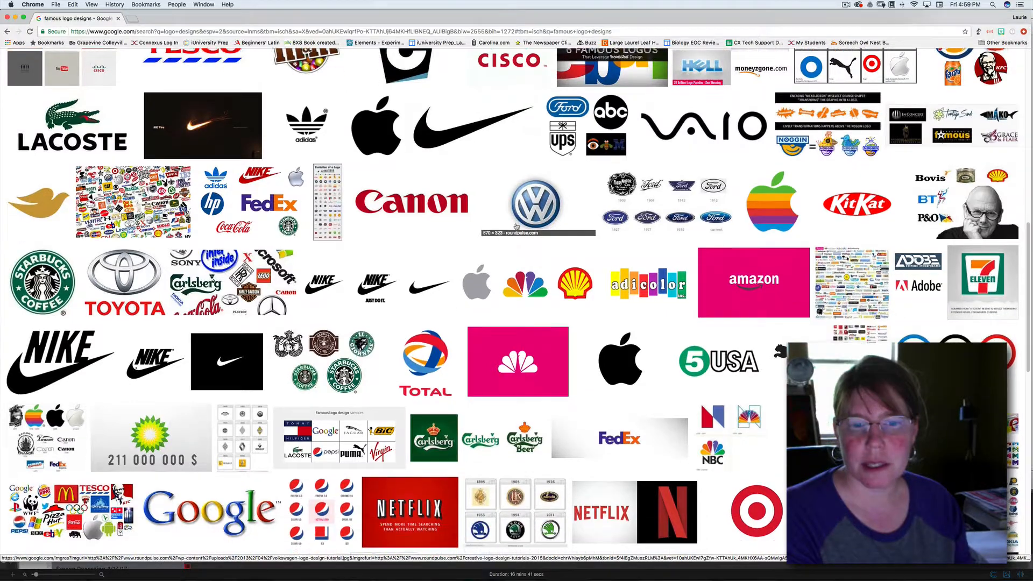
scroll(down, 3)
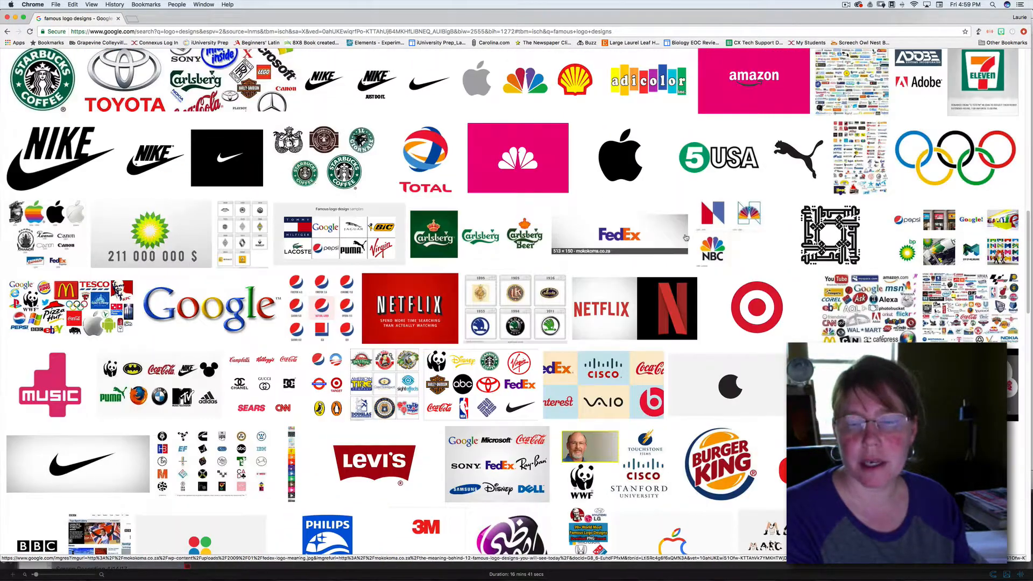
mouse_move(764, 300)
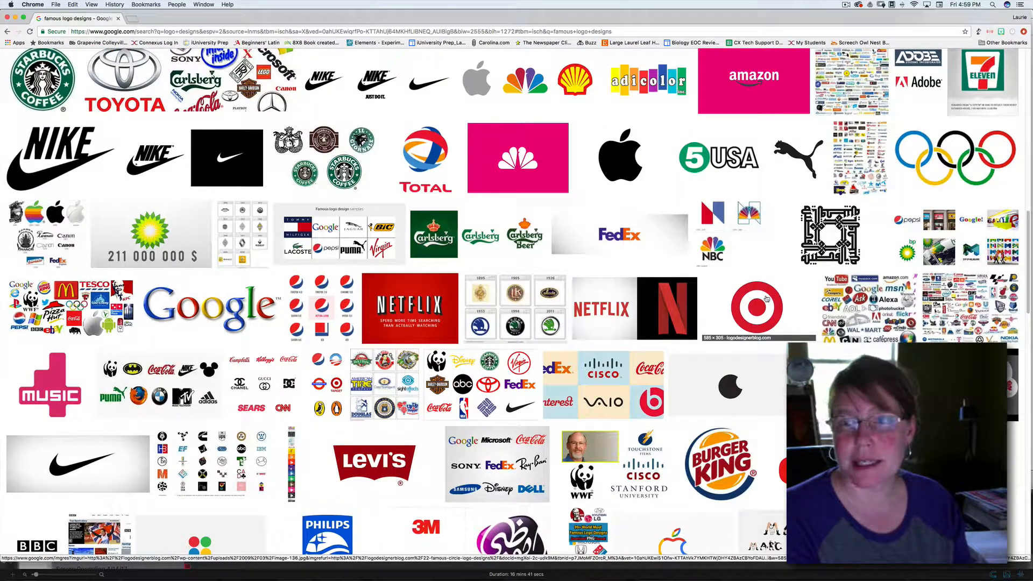
scroll(down, 3)
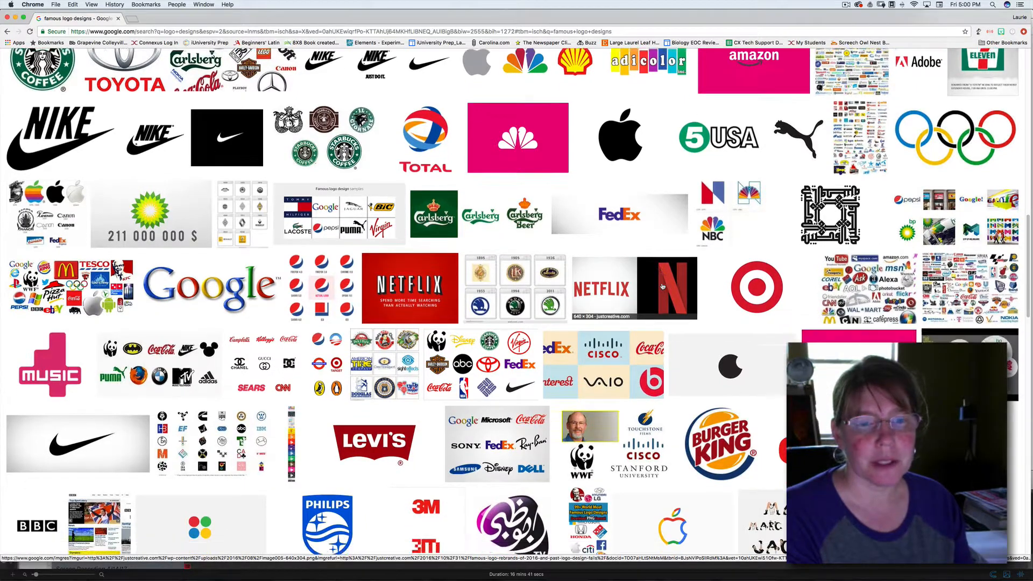
scroll(down, 3)
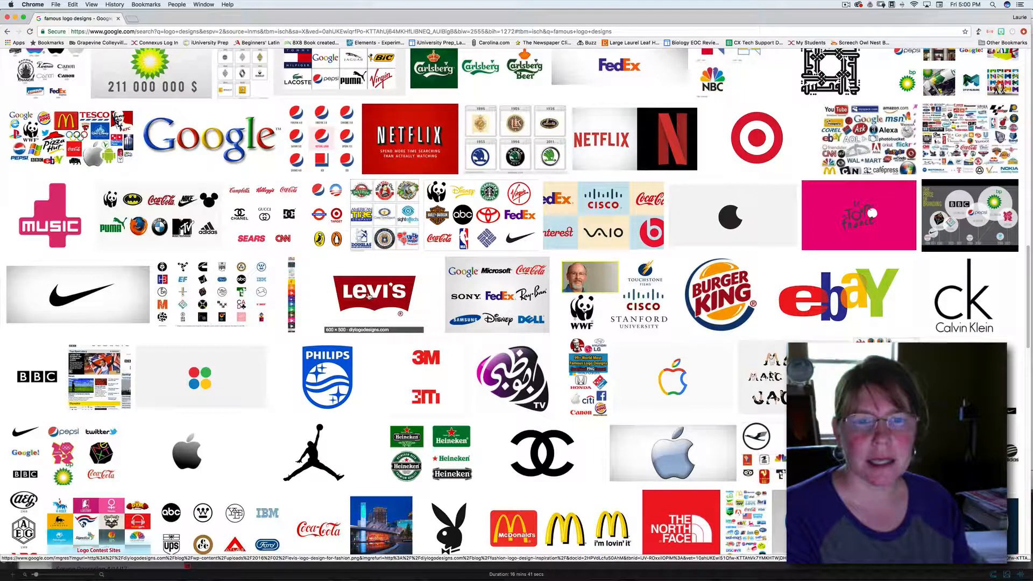
click(374, 295)
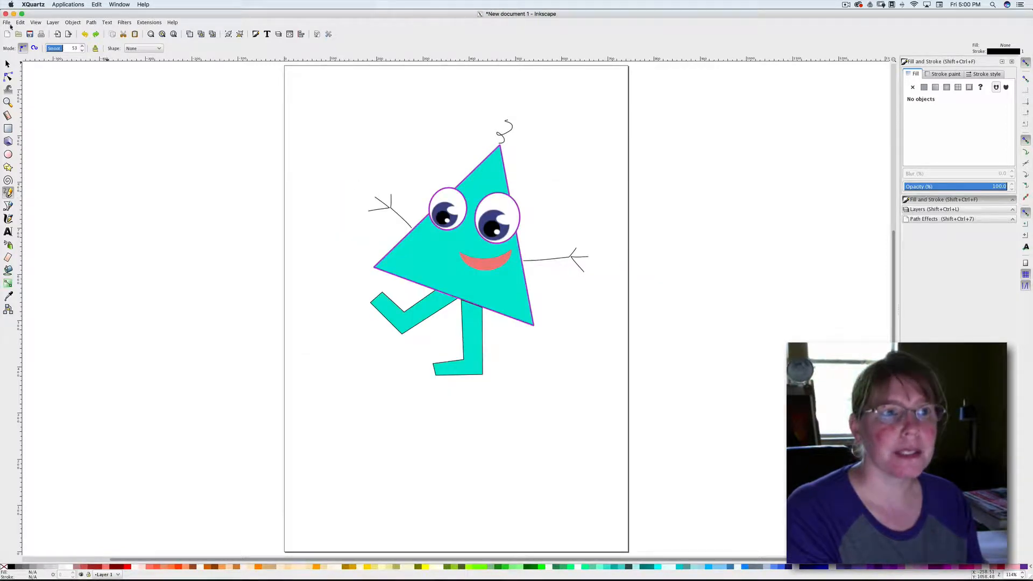
Step: Create a new blank document and fit the whole page in the window
click(6, 21)
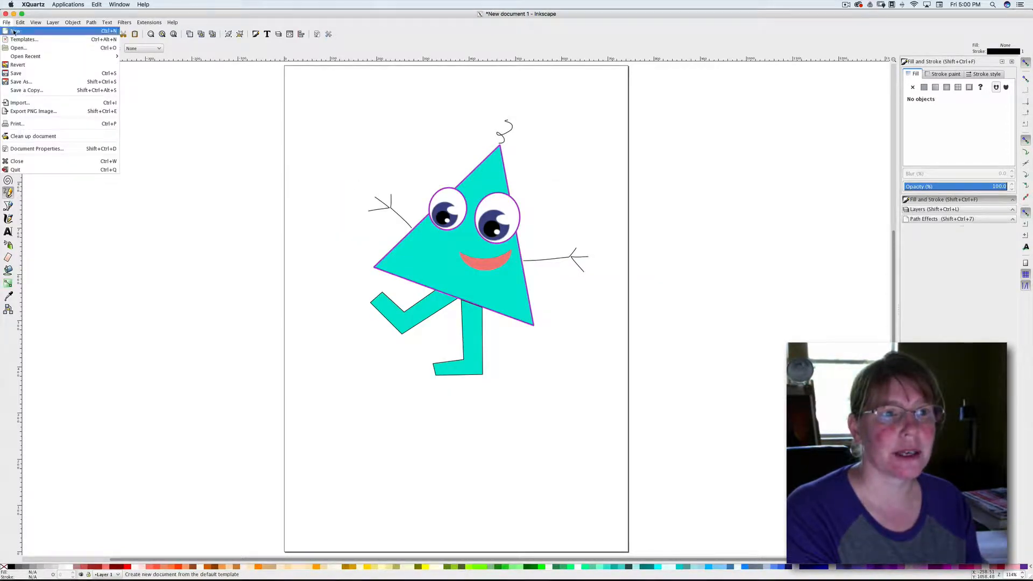
click(13, 31)
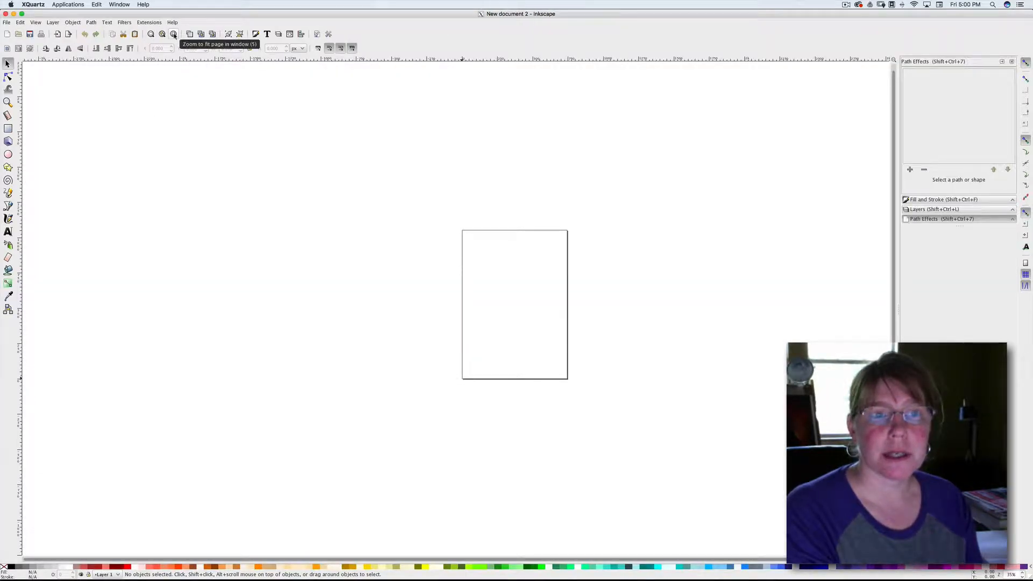
click(174, 33)
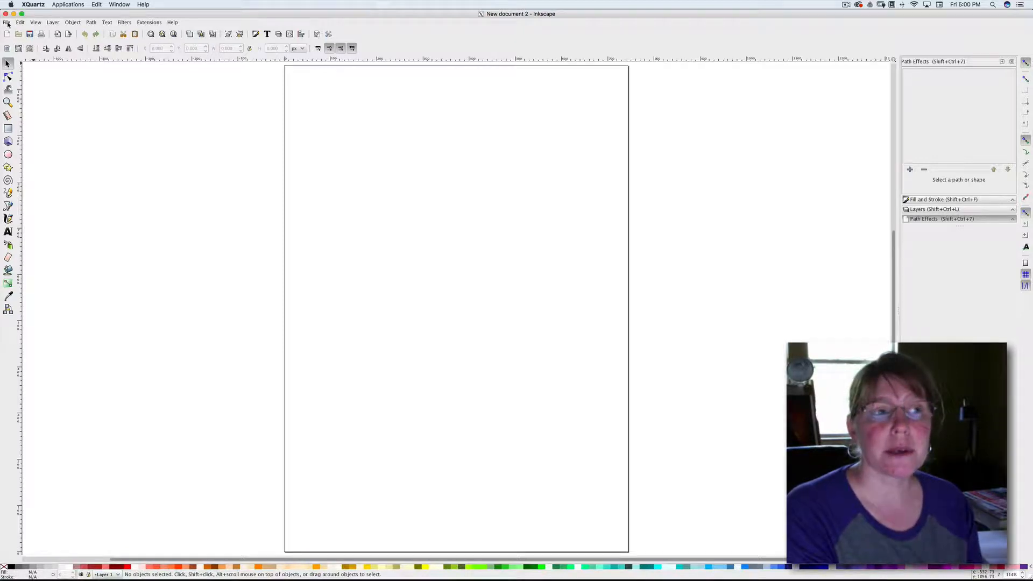
Step: Import the Levi's logo screenshot from the Desktop as an embedded PNG image
click(6, 22)
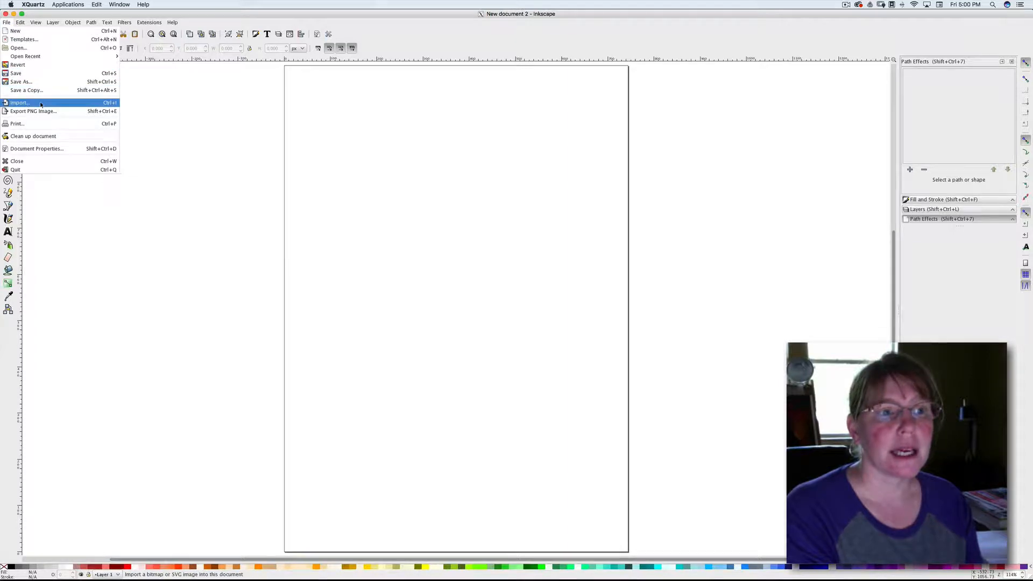
click(20, 102)
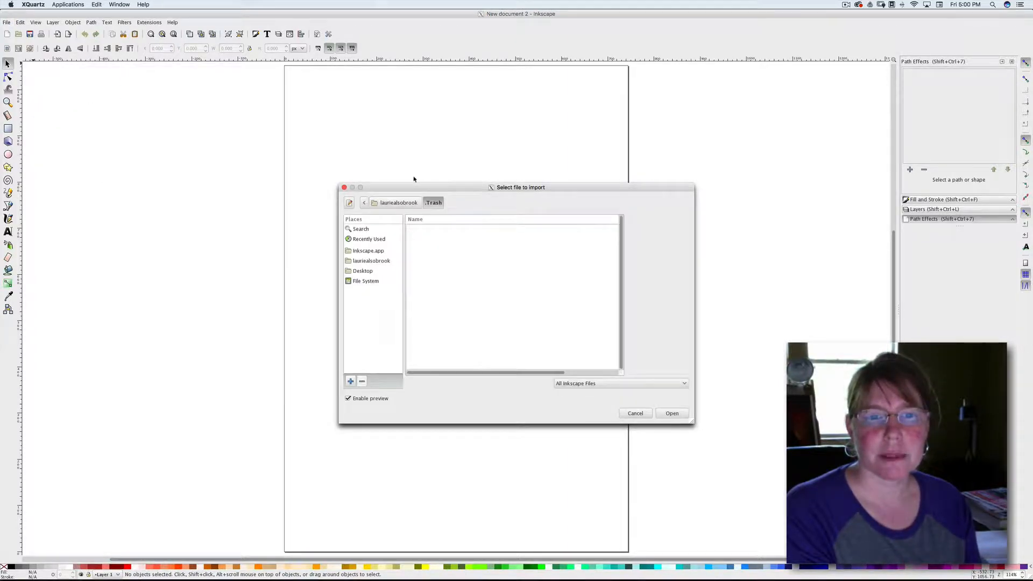
click(370, 260)
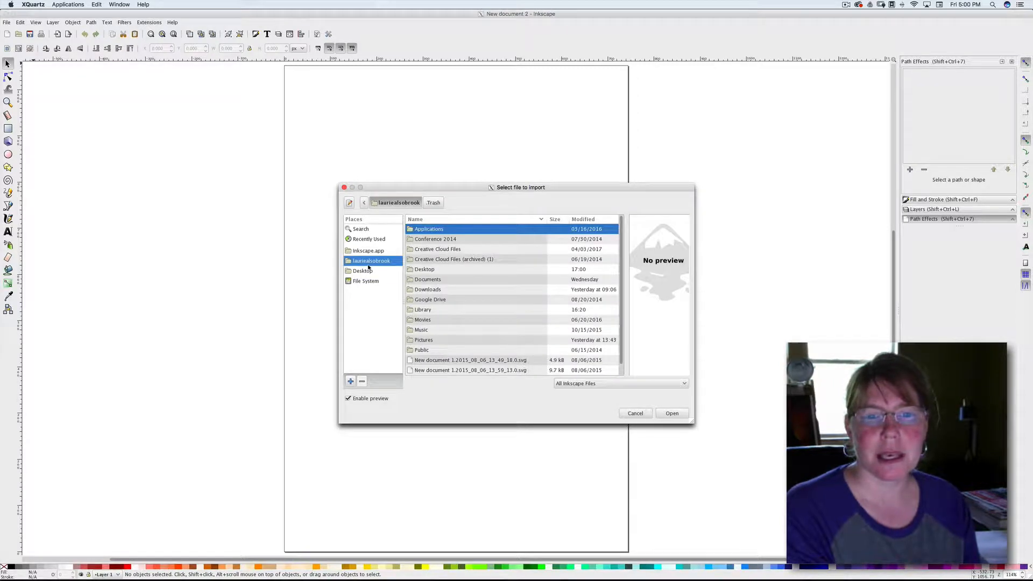
click(424, 269)
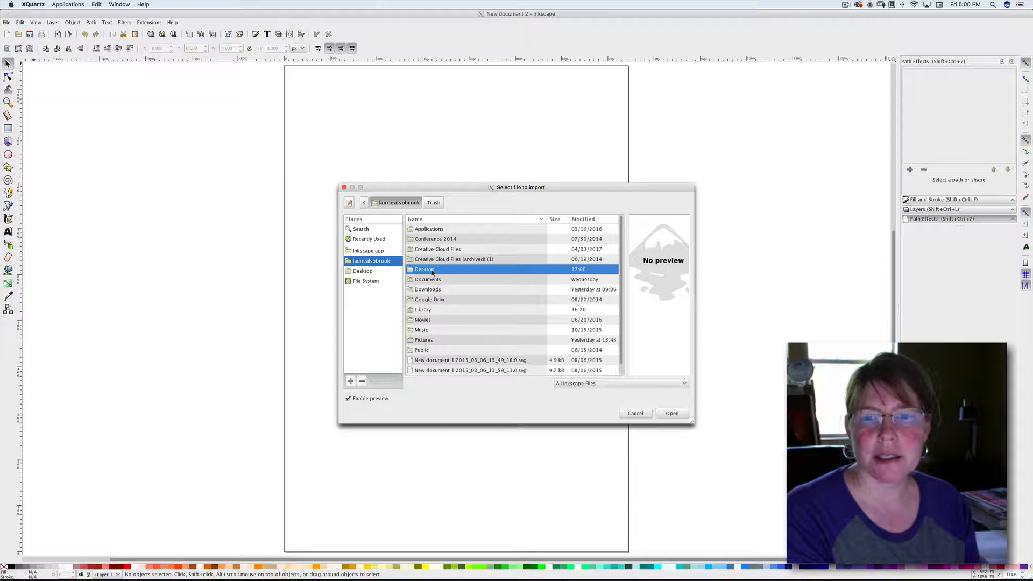
double_click(425, 269)
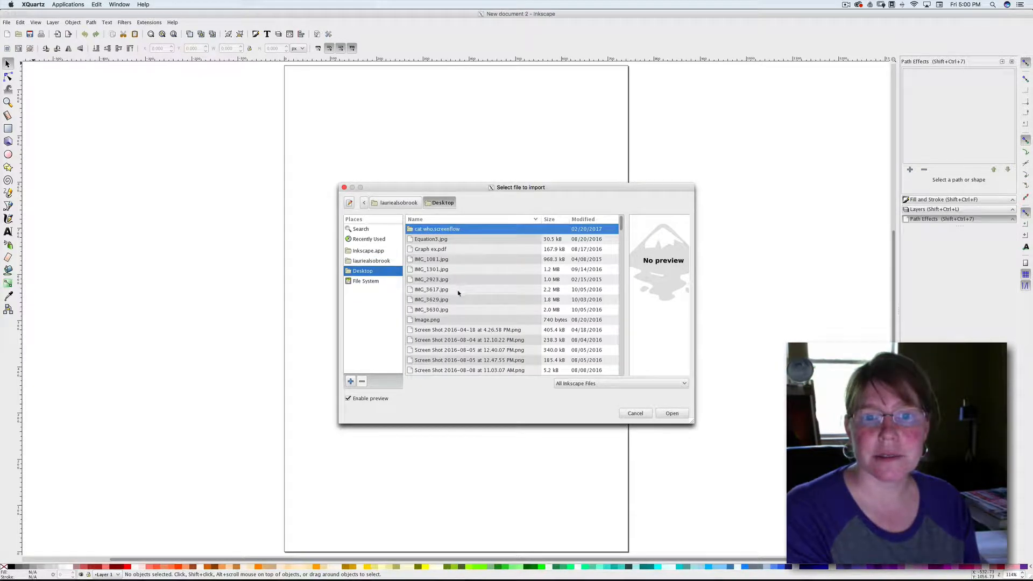
scroll(down, 3)
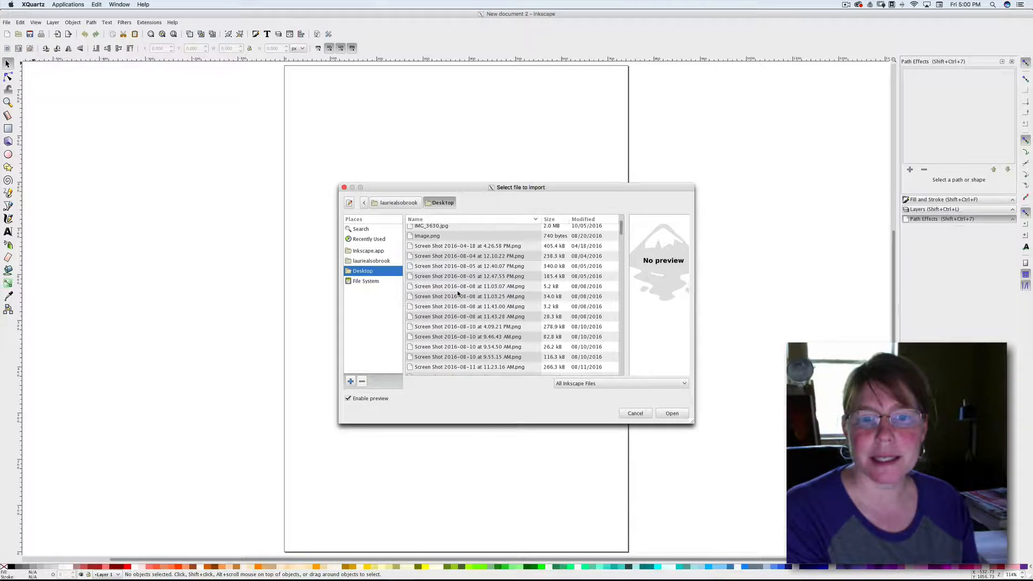
scroll(down, 3)
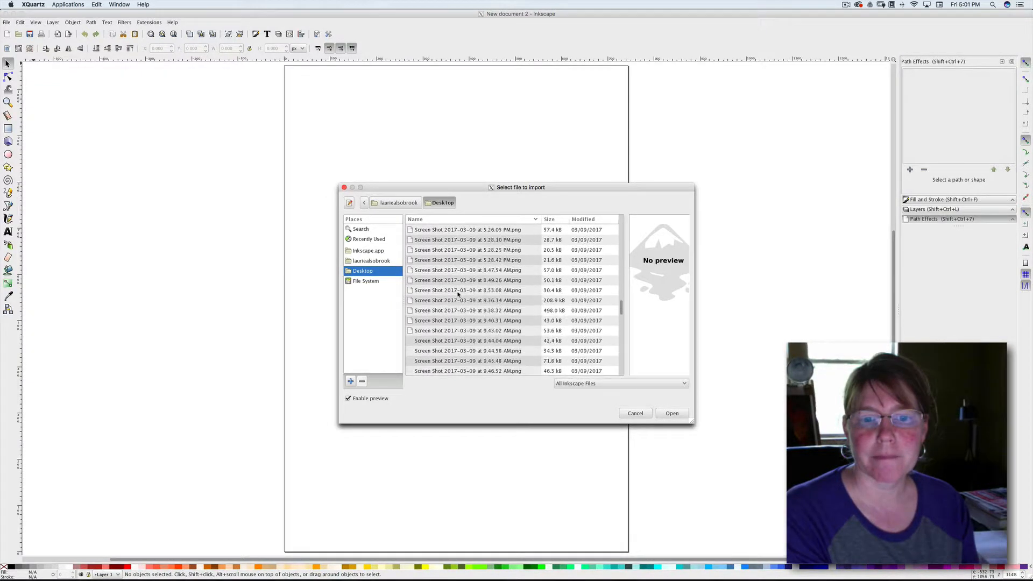
scroll(down, 3)
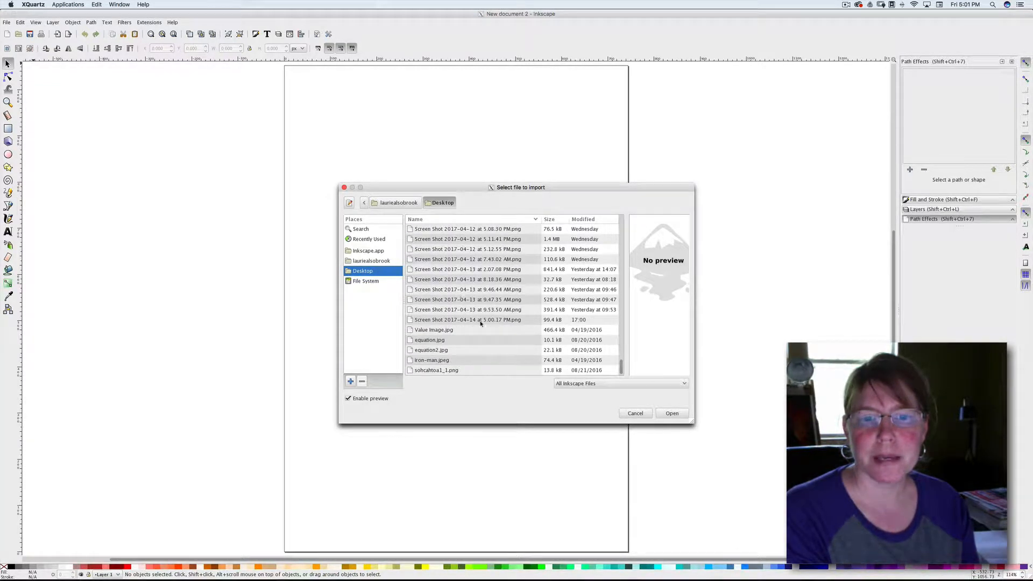
click(467, 319)
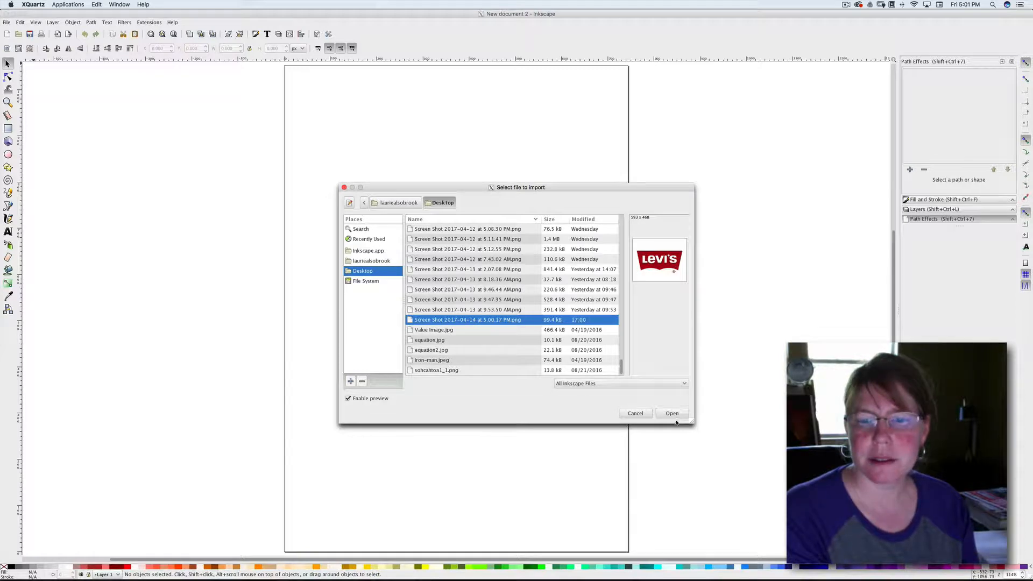
click(672, 414)
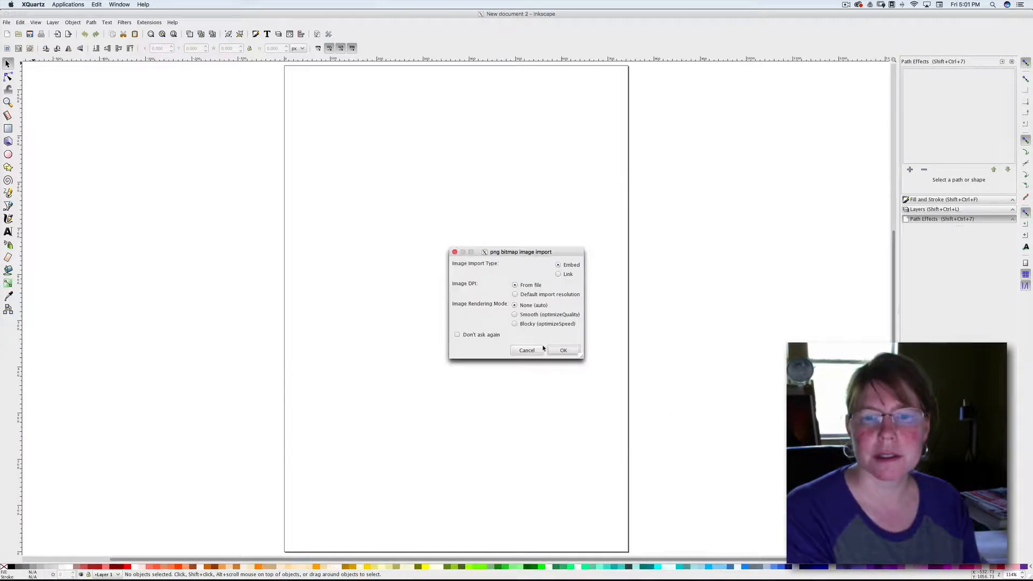
click(563, 349)
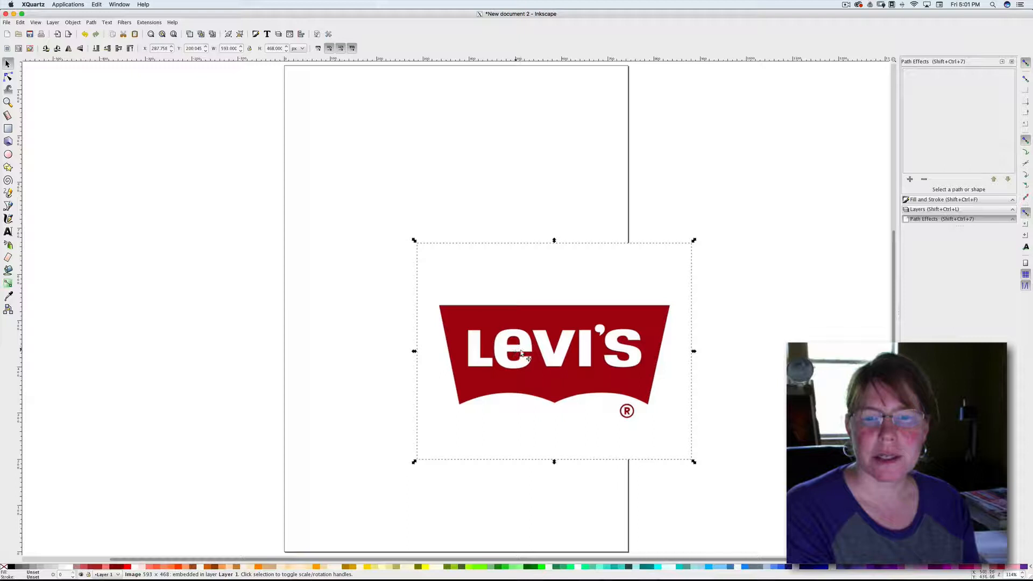
Step: Move the Levi's logo image to the top of the page and scale it up slightly
drag(554, 350, 544, 348)
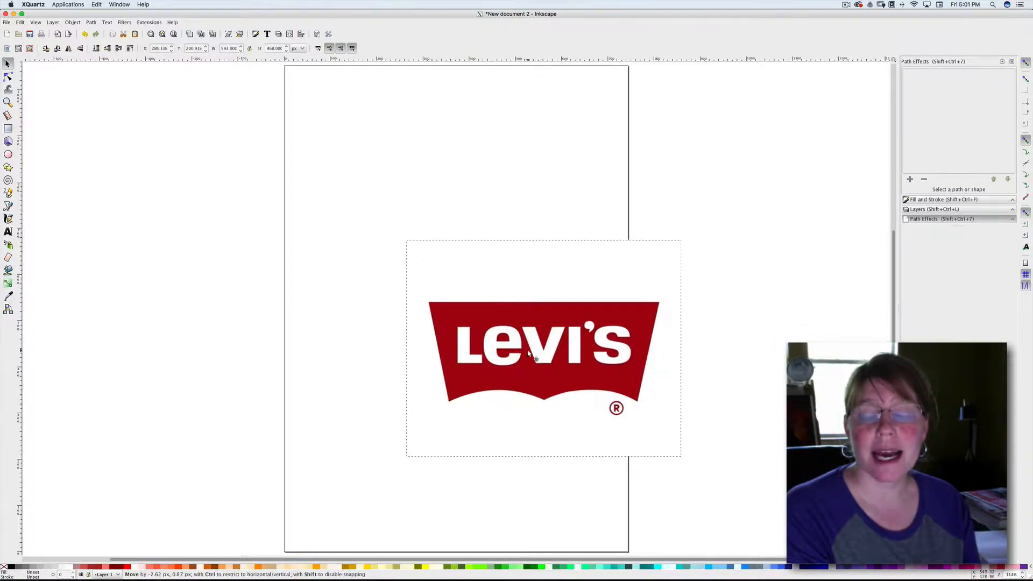
drag(543, 349, 502, 337)
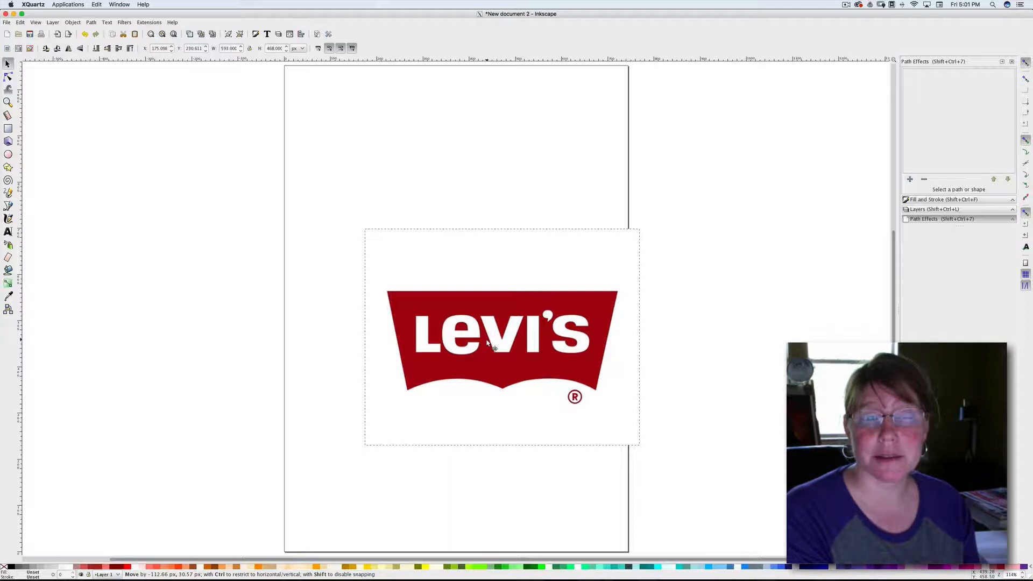
drag(501, 337, 461, 221)
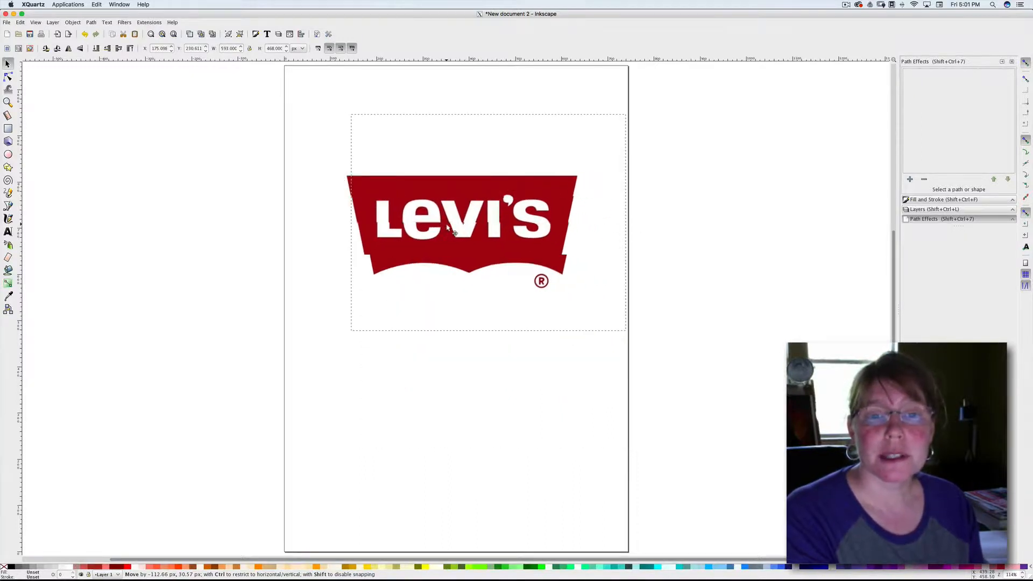
drag(461, 224, 459, 222)
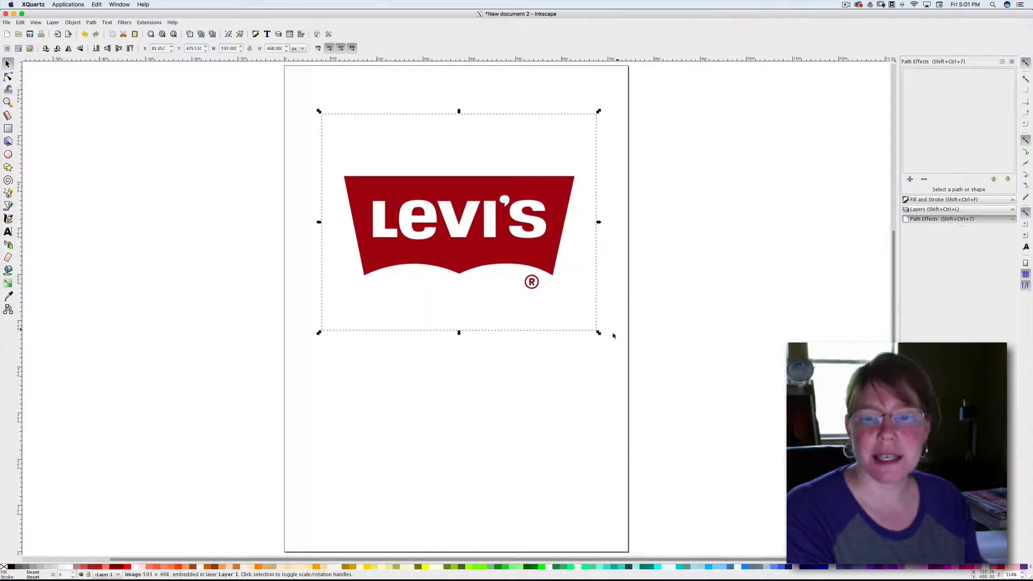
drag(598, 332, 622, 354)
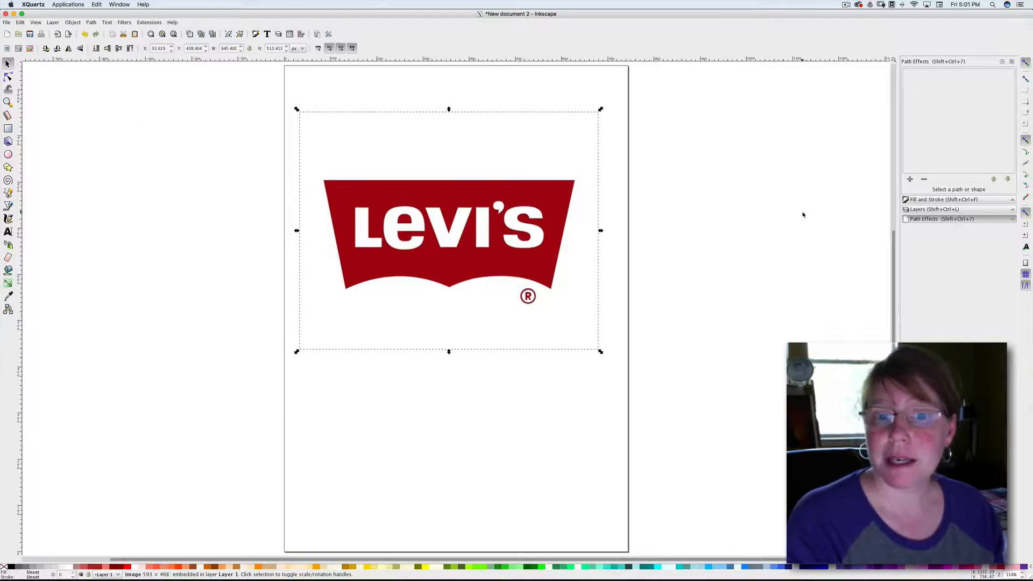
mouse_move(797, 220)
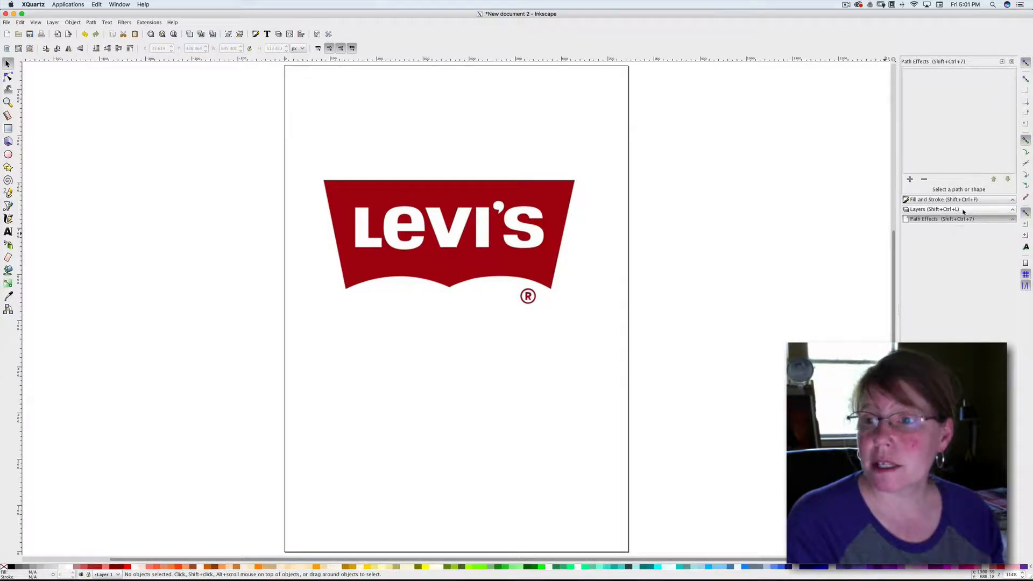
Step: Add a layer named 'My Logo' and start renaming Layer 1 to 'Levi'
click(930, 209)
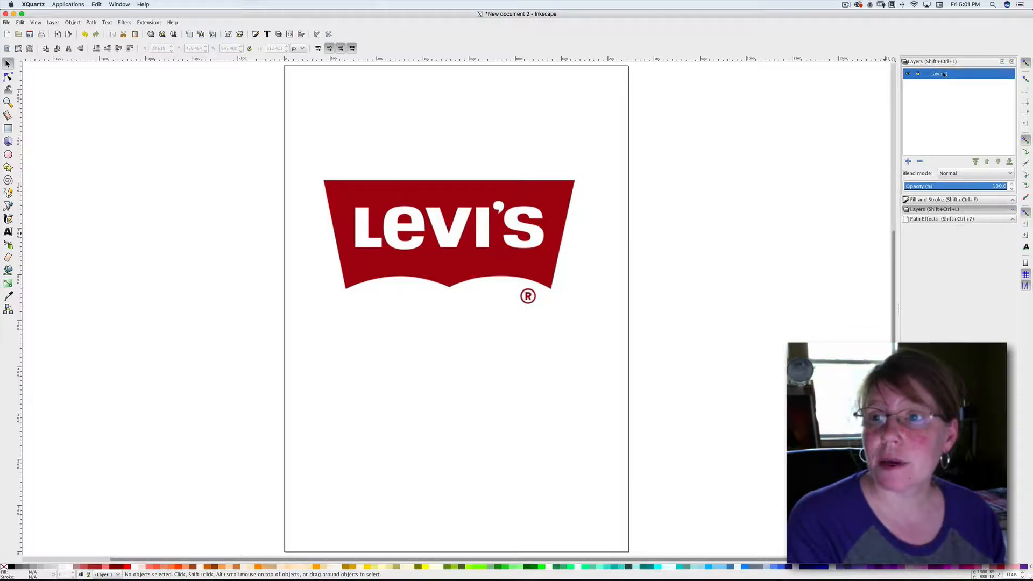
double_click(936, 73)
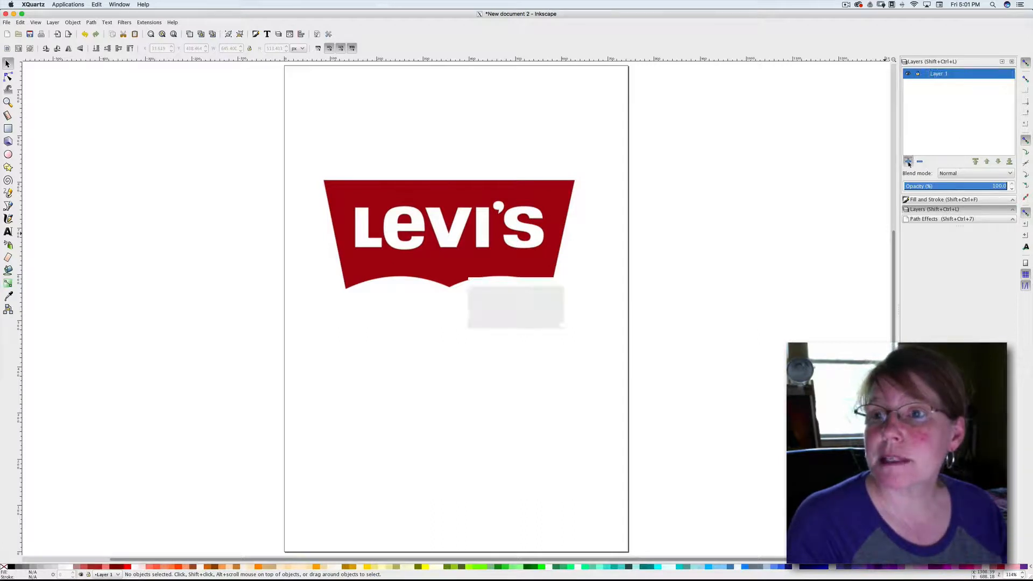
click(909, 162)
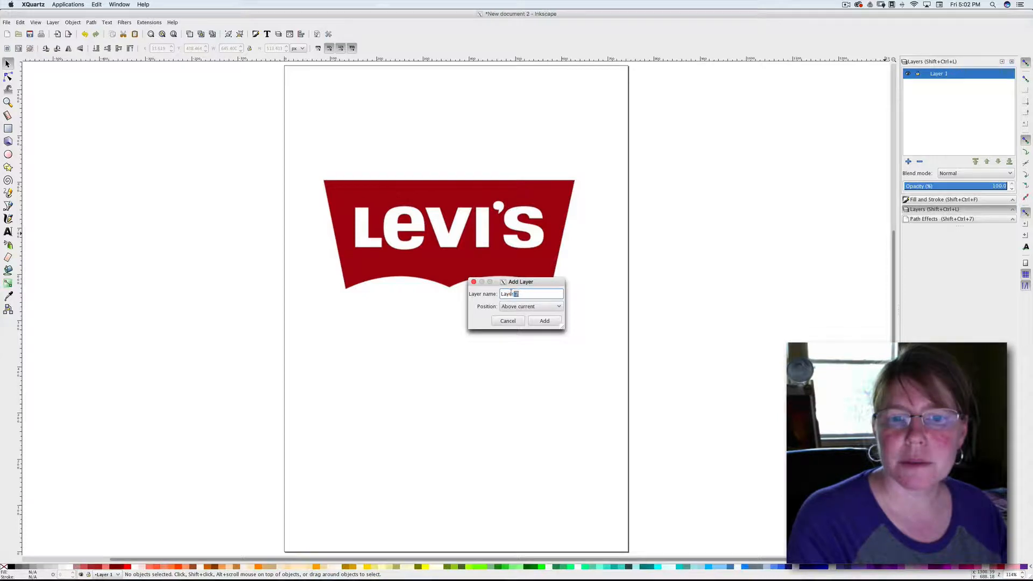
text(M)
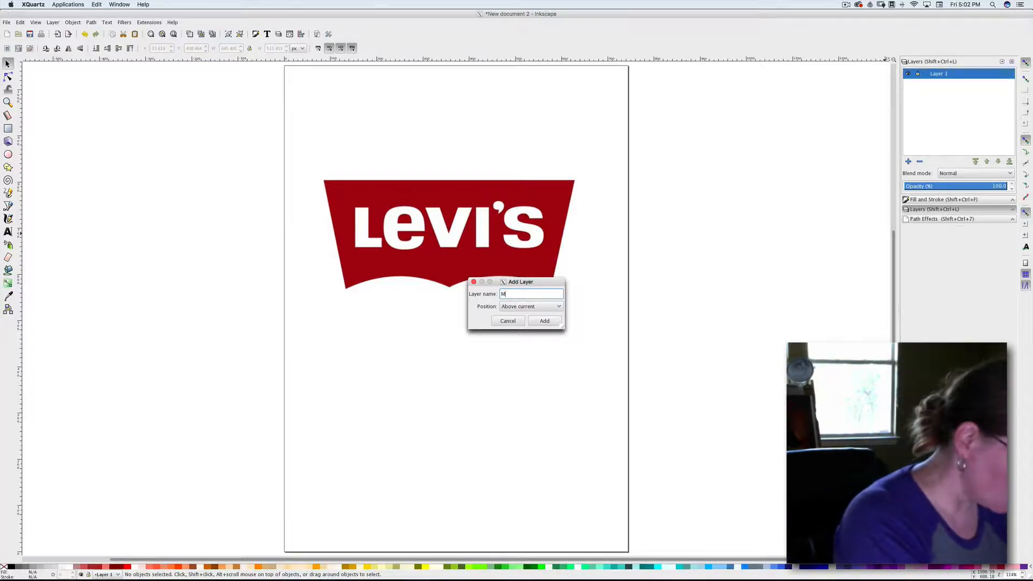
text(y Logo)
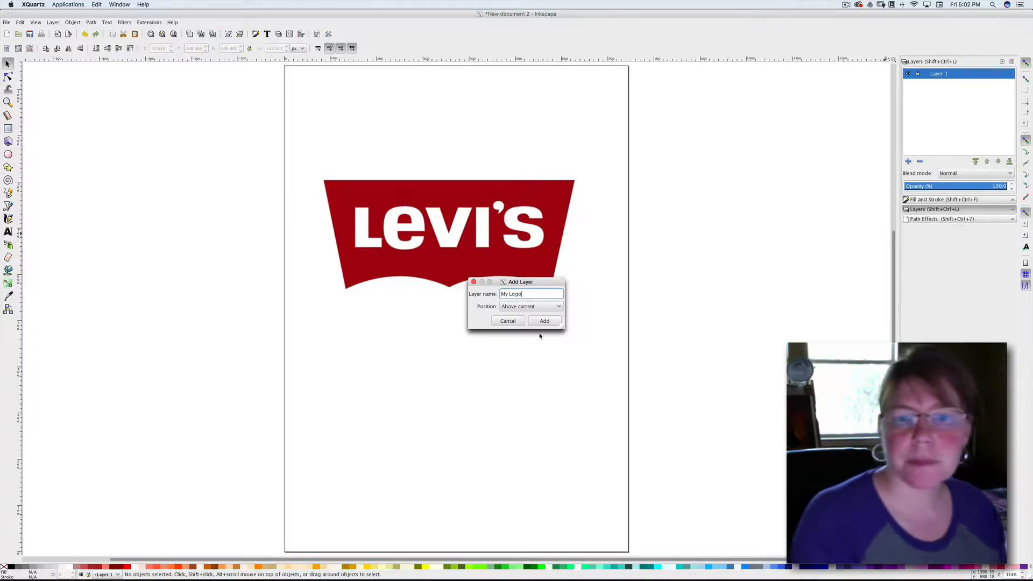
click(544, 320)
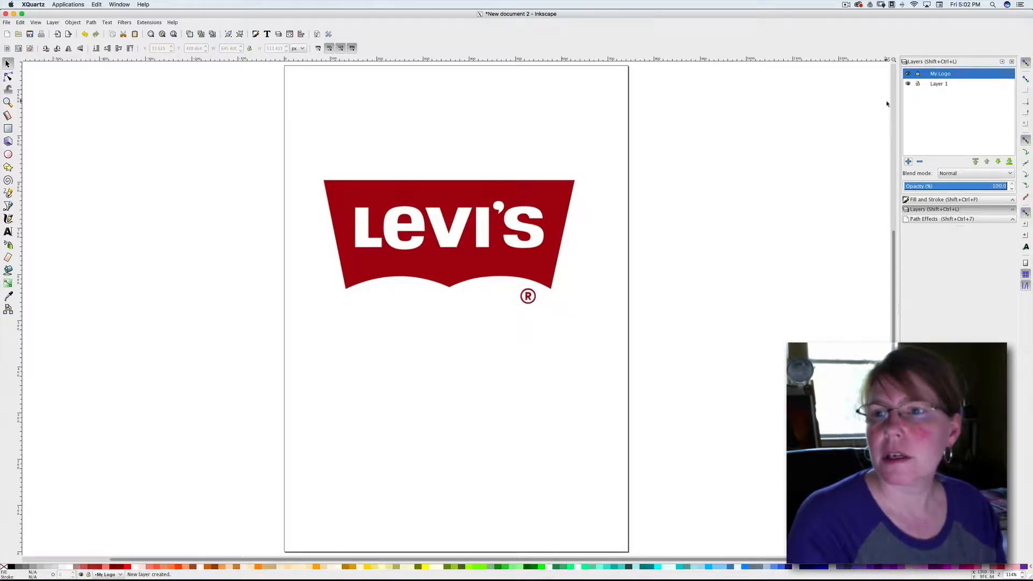
double_click(939, 84)
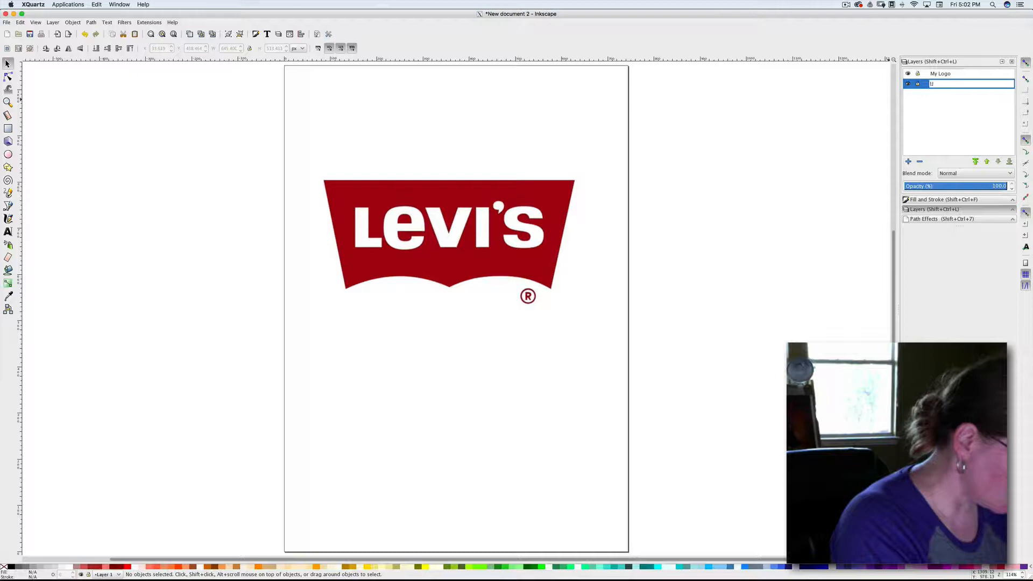
text(Levi Logo)
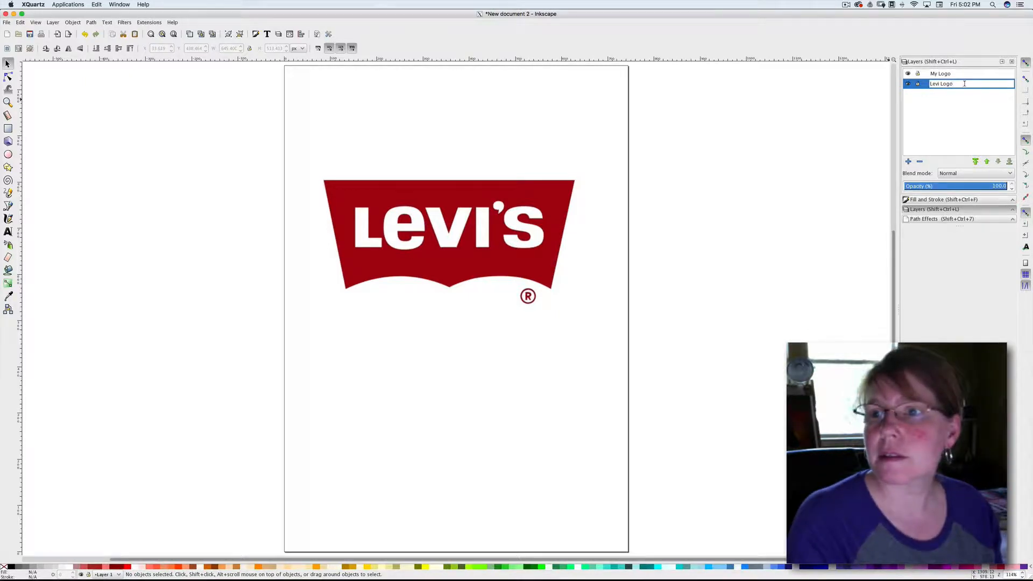
Step: Confirm the 'Levi Logo' layer name and make 'My Logo' the current layer
key(Return)
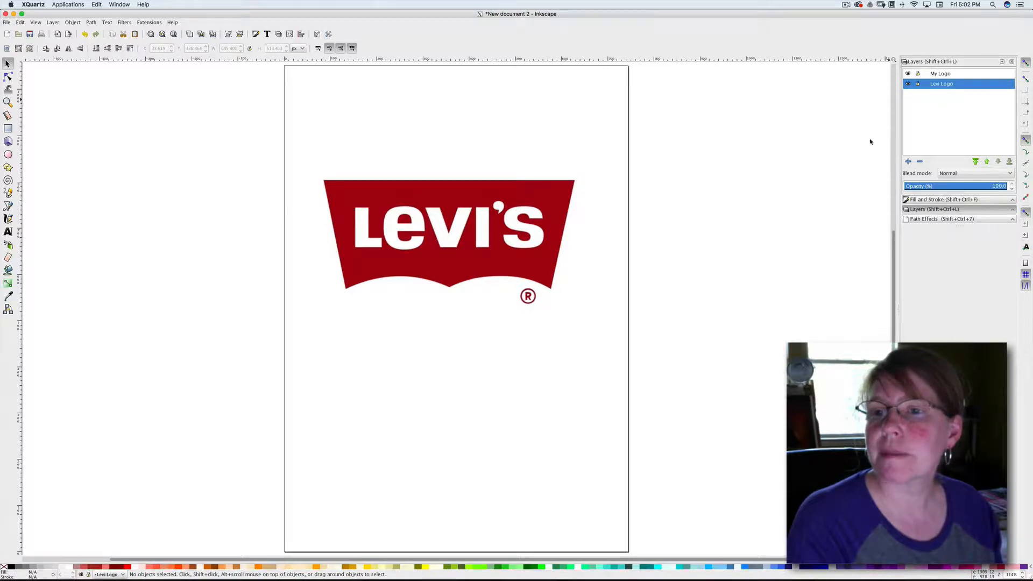
mouse_move(774, 174)
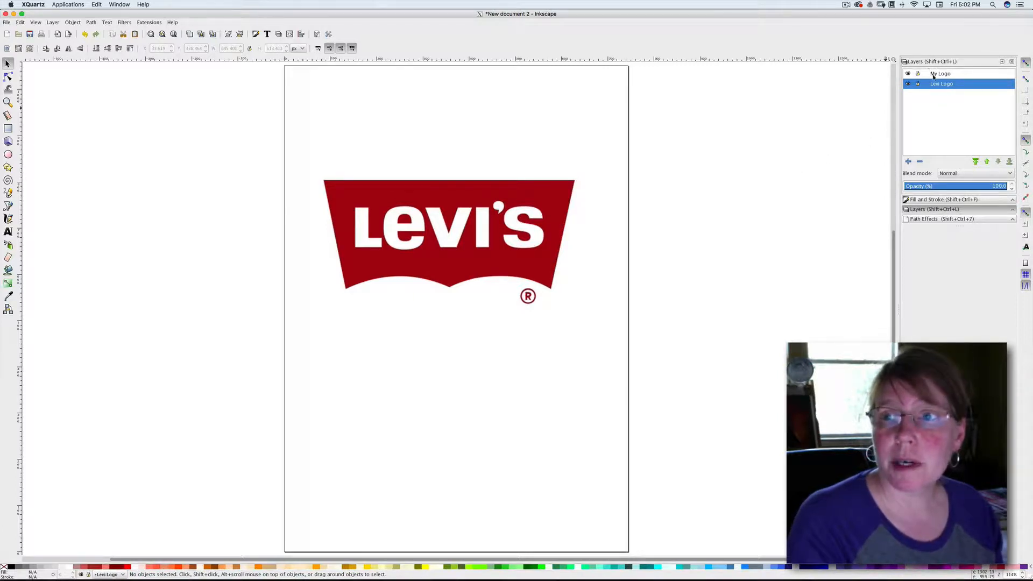
click(939, 73)
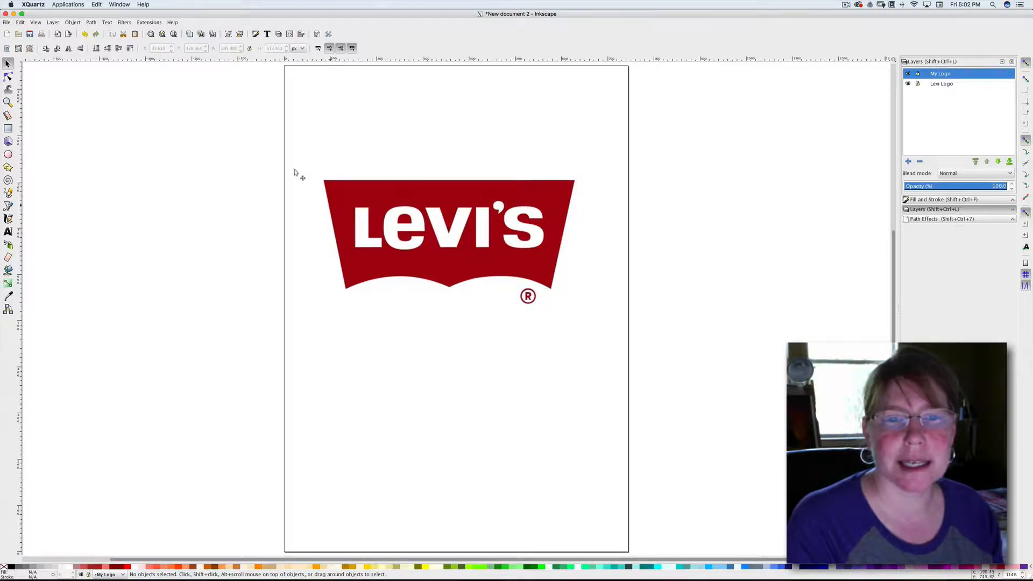
mouse_move(107, 34)
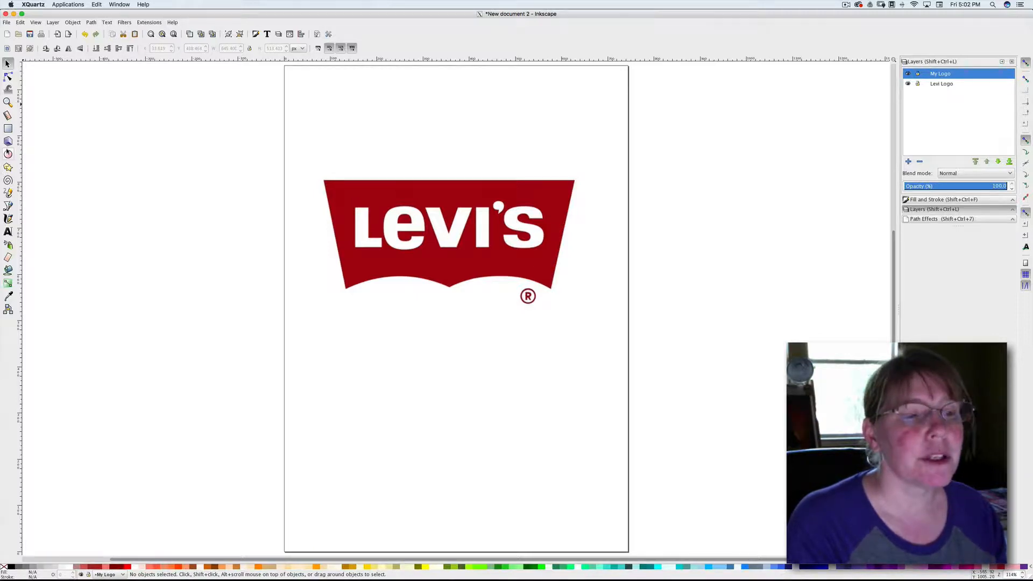
mouse_move(8, 154)
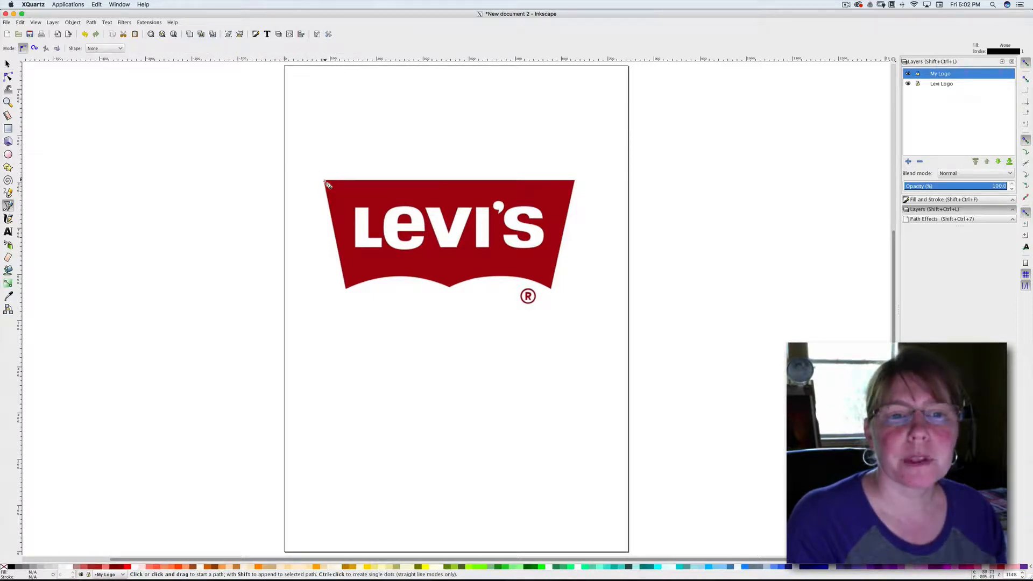
Step: Start the Bezier trace at the red banner's top-left corner
click(324, 182)
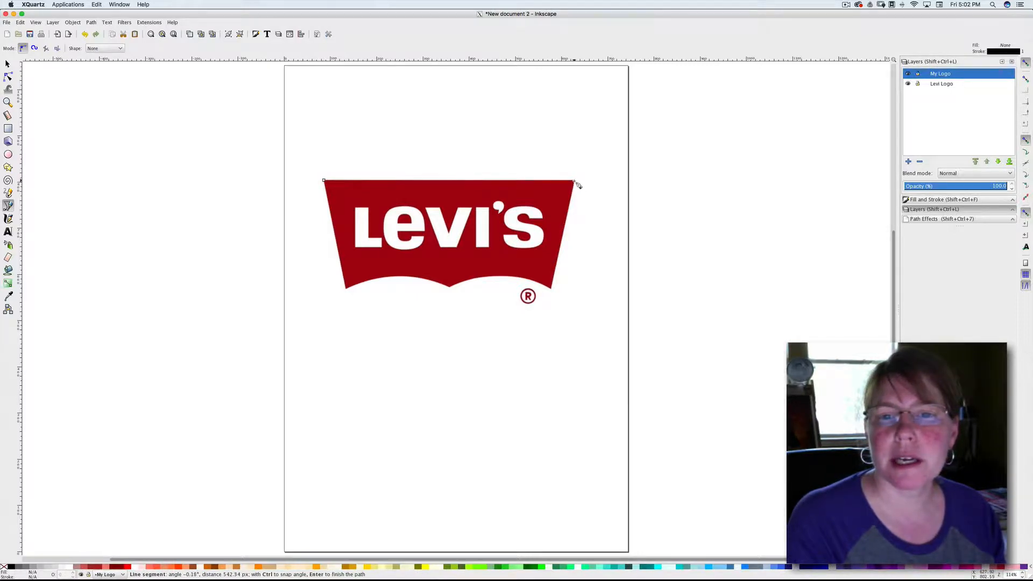
mouse_move(575, 183)
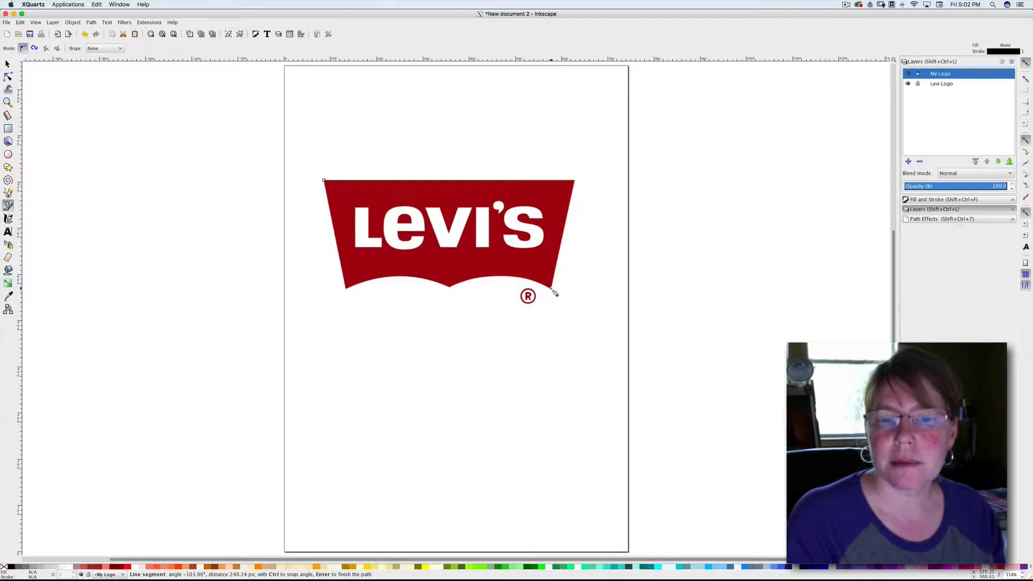
mouse_move(555, 293)
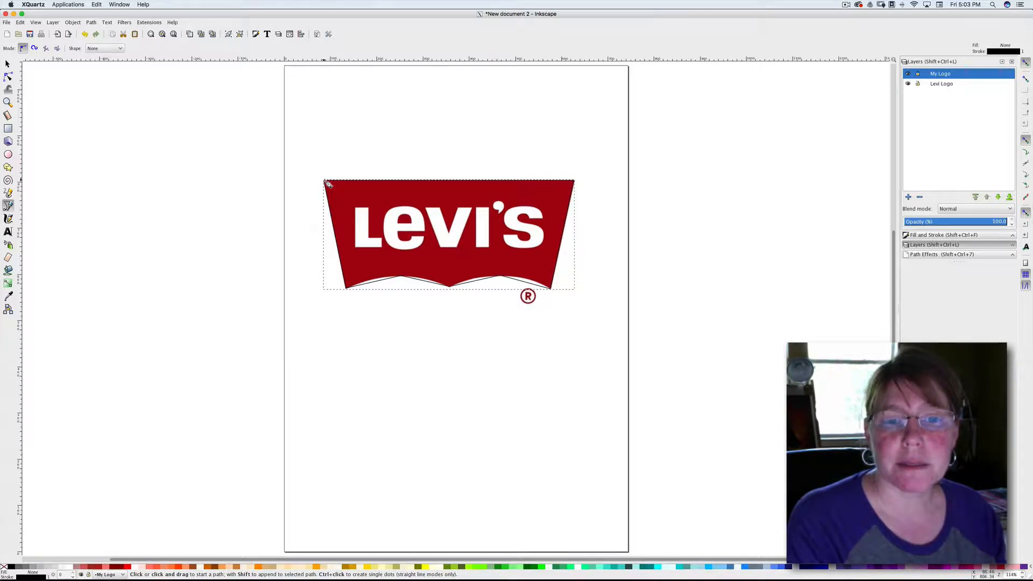
mouse_move(426, 289)
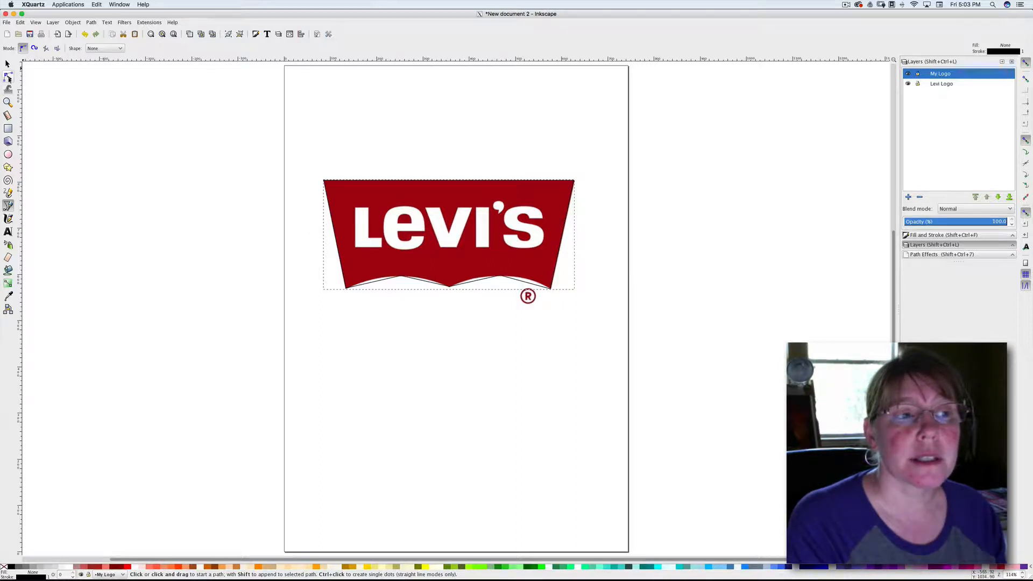
Step: Switch to the Node tool and select the left peak node on the bottom edge
click(9, 77)
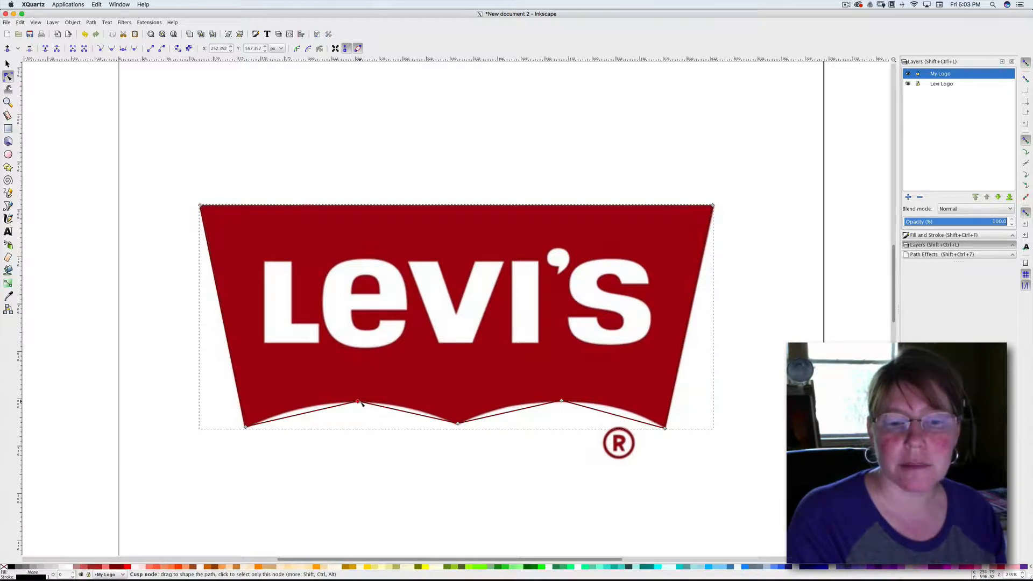
click(358, 402)
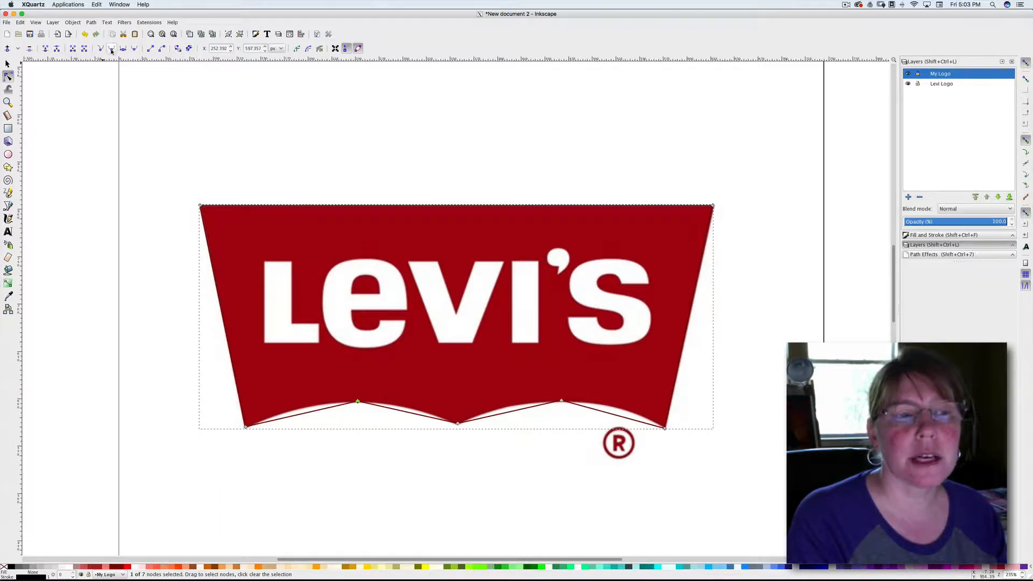
mouse_move(112, 47)
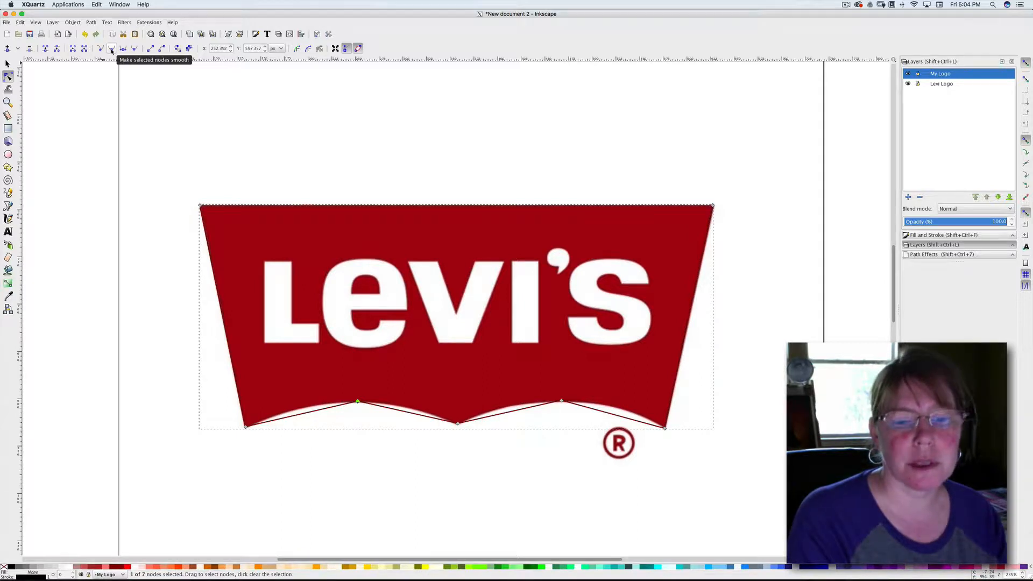
Step: Make the left bottom peak node smooth and curve the edge around it
click(112, 48)
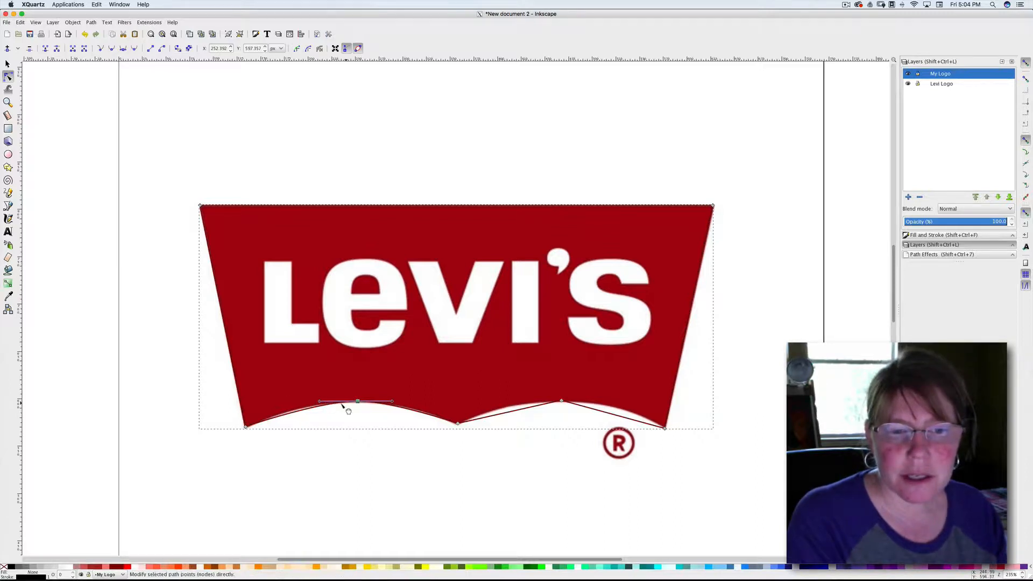
drag(355, 400, 349, 403)
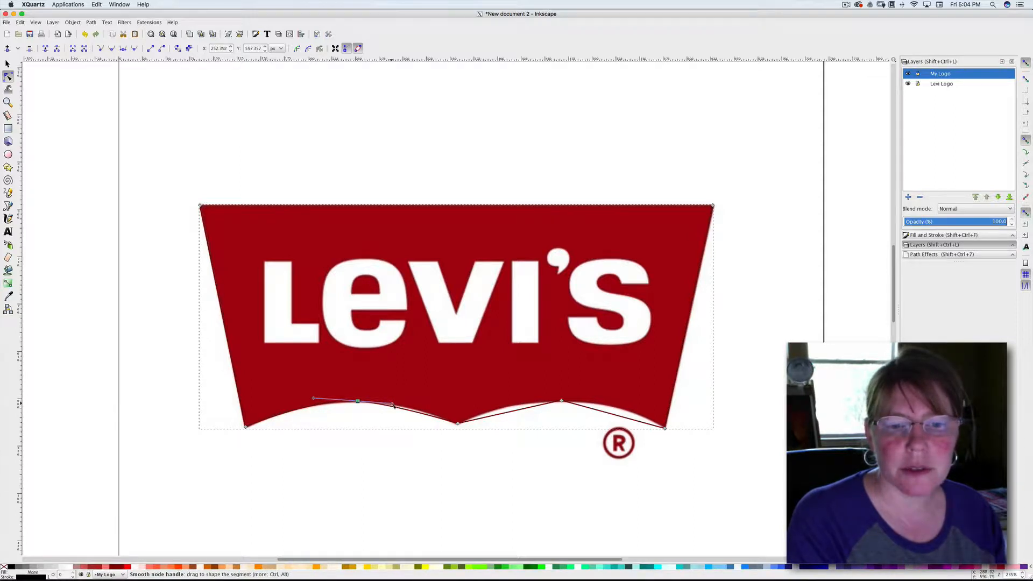
drag(393, 406, 395, 402)
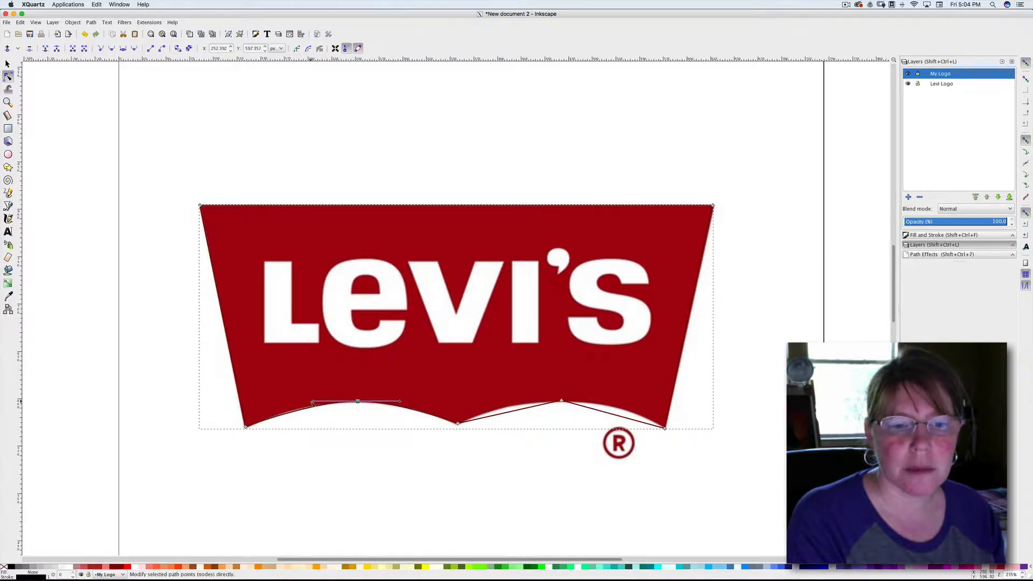
Step: Curve the bottom edge around the right peak to match the banner's arch
click(358, 401)
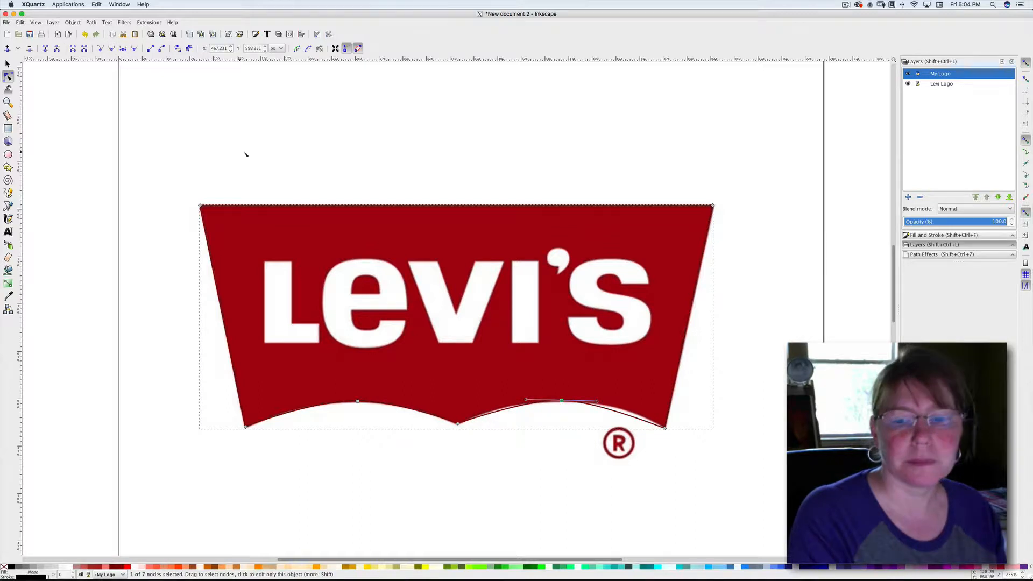
mouse_move(543, 407)
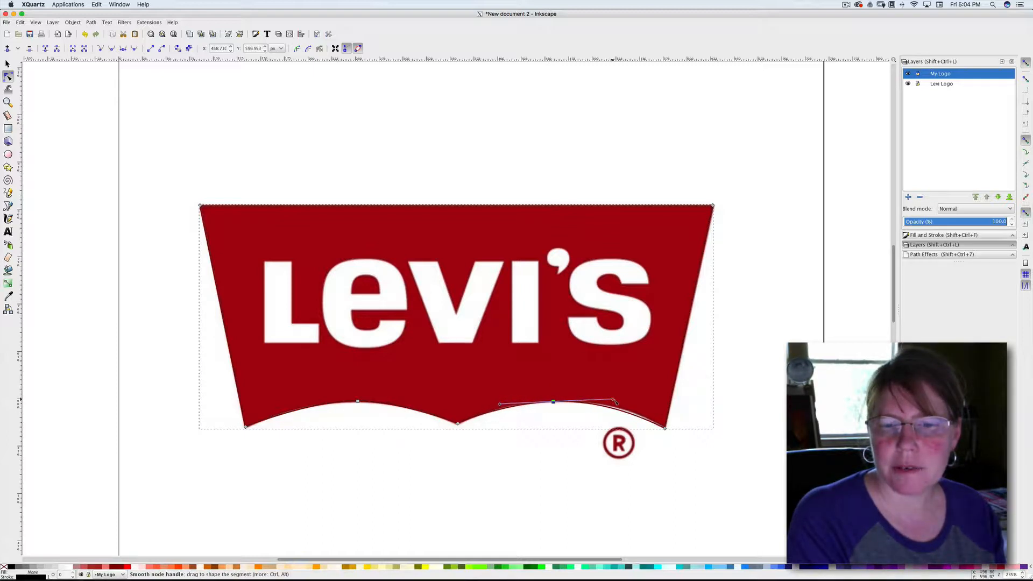
drag(613, 402, 623, 400)
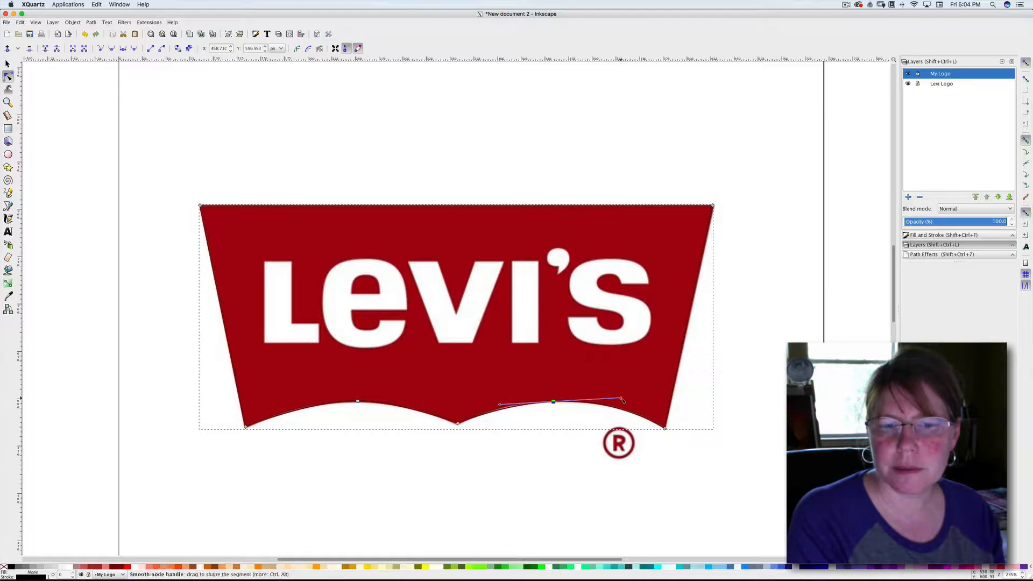
drag(623, 399, 619, 401)
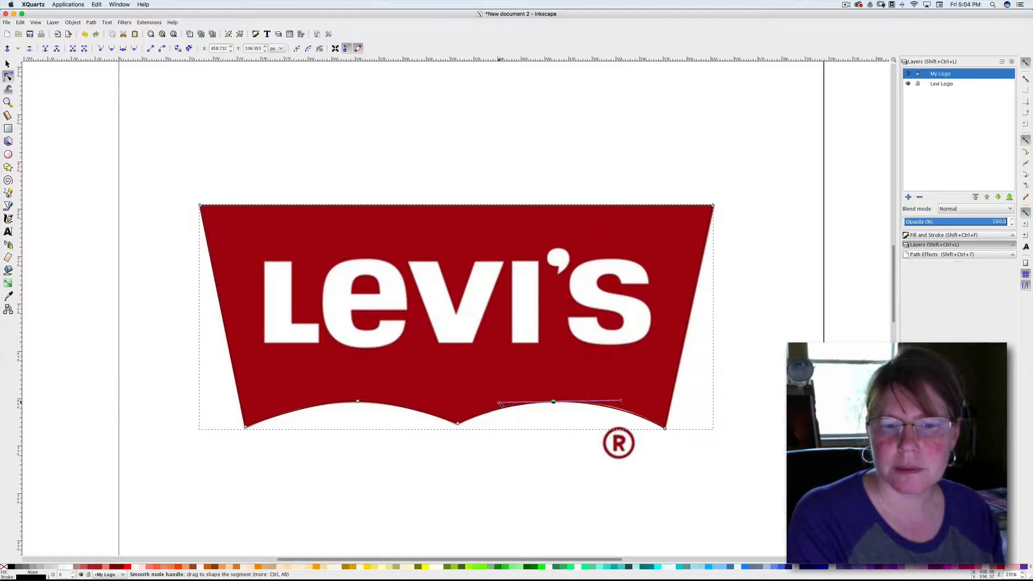
drag(501, 404, 501, 408)
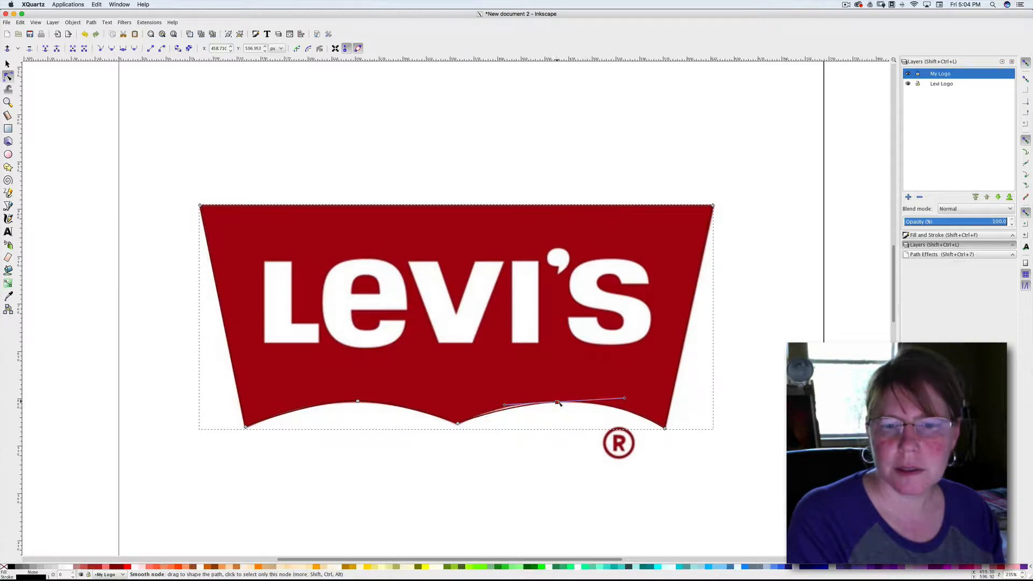
drag(556, 403, 559, 400)
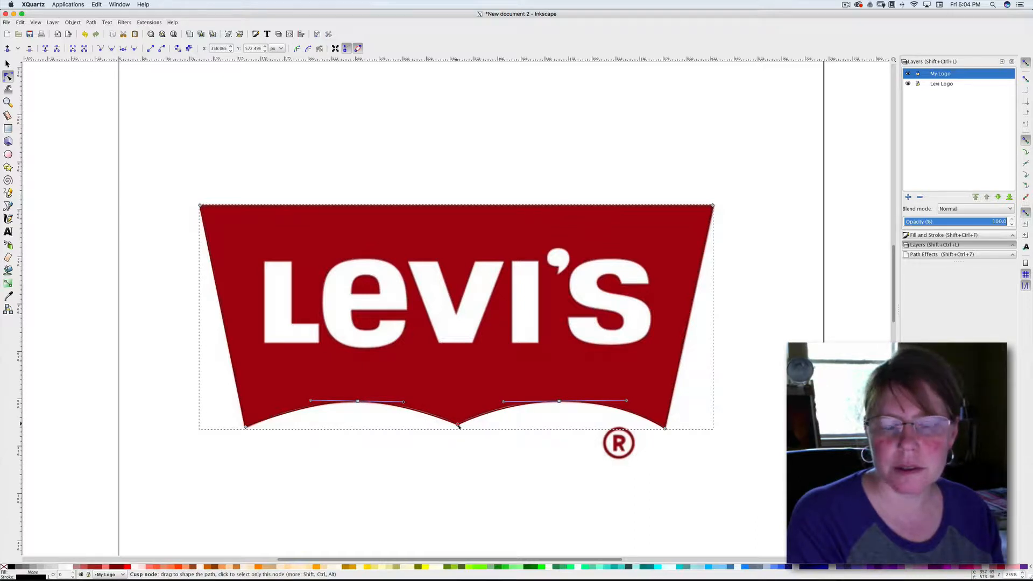
click(457, 423)
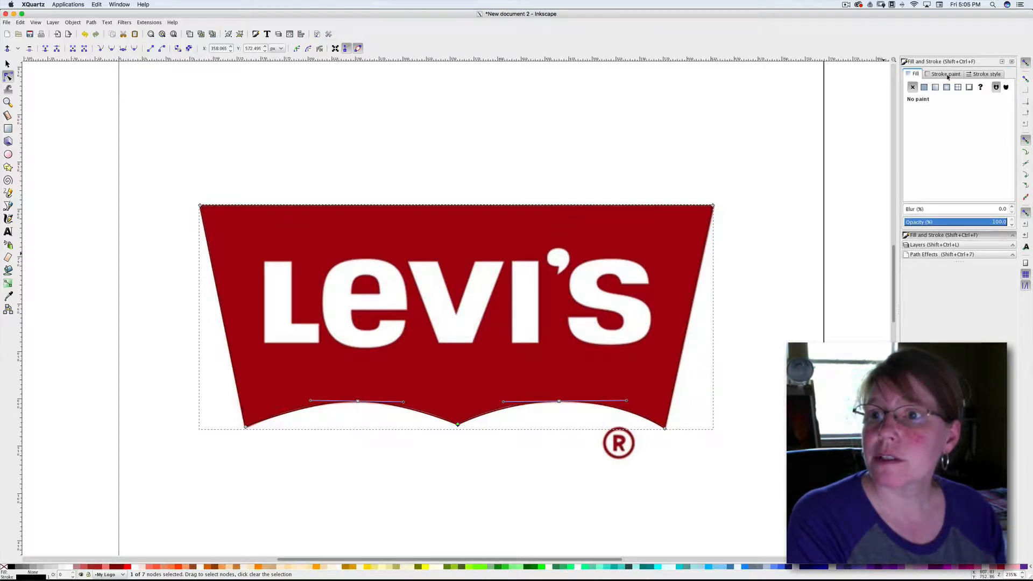
Step: Increase the batwing outline's stroke width and reopen the Layers panel
click(985, 74)
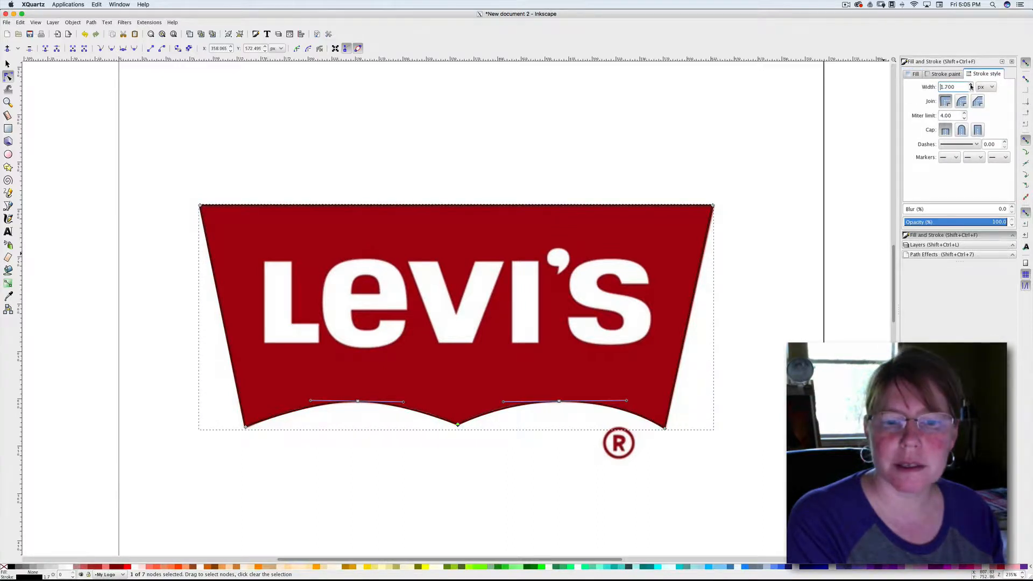
click(973, 84)
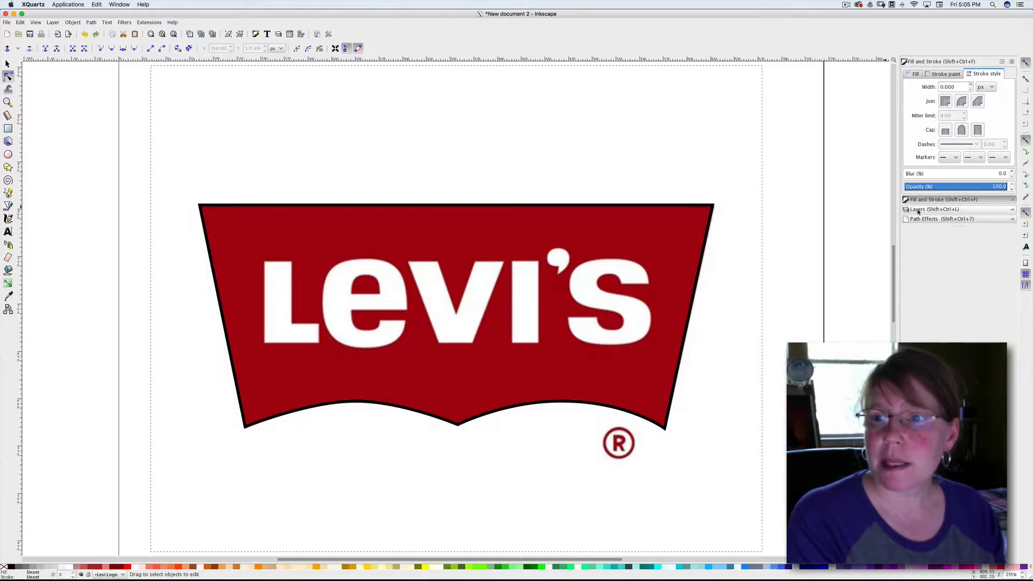
click(933, 208)
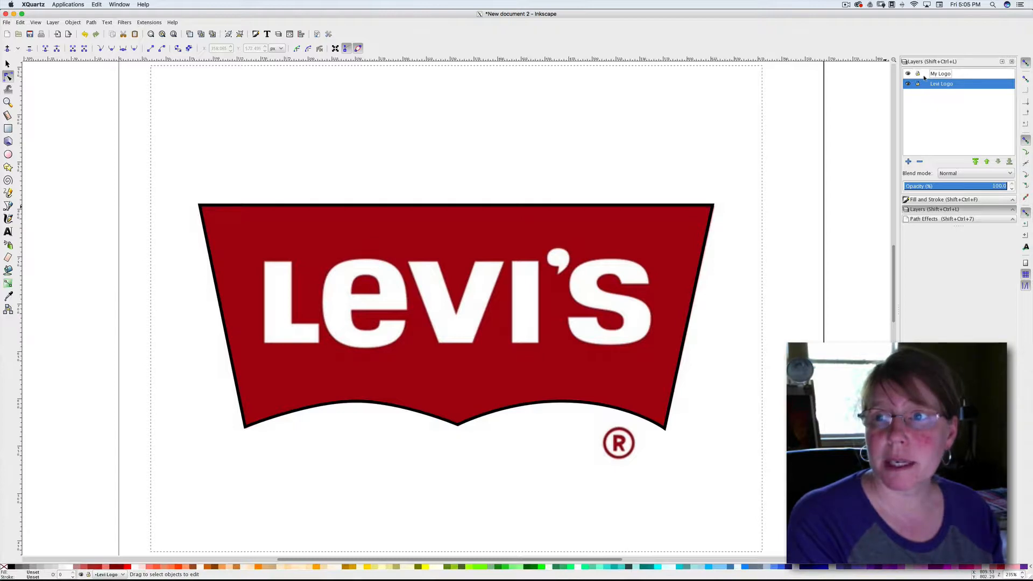
Step: Make My Logo the current layer, then hide and reshow Levi Logo to check the outline
click(940, 73)
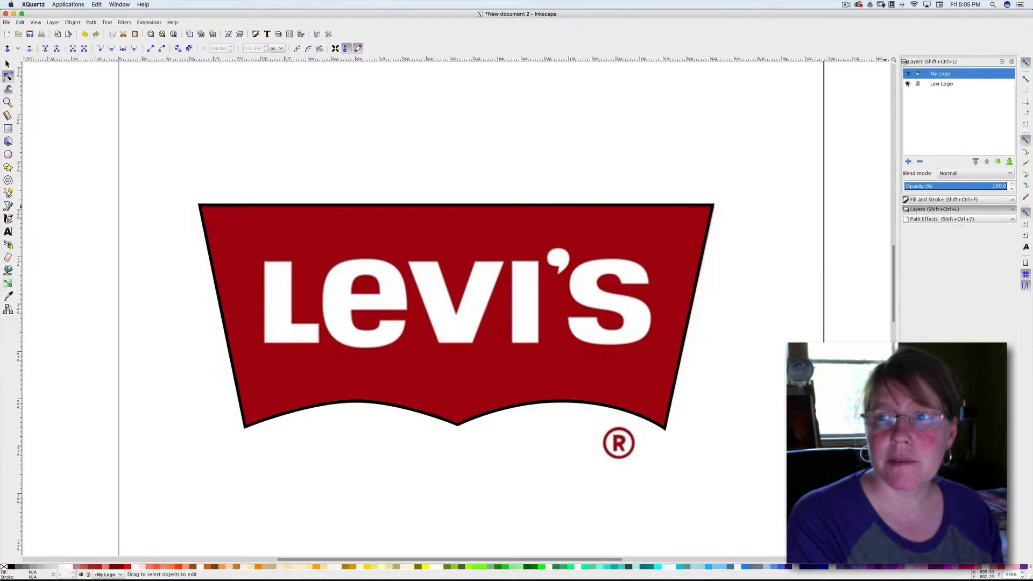
click(908, 84)
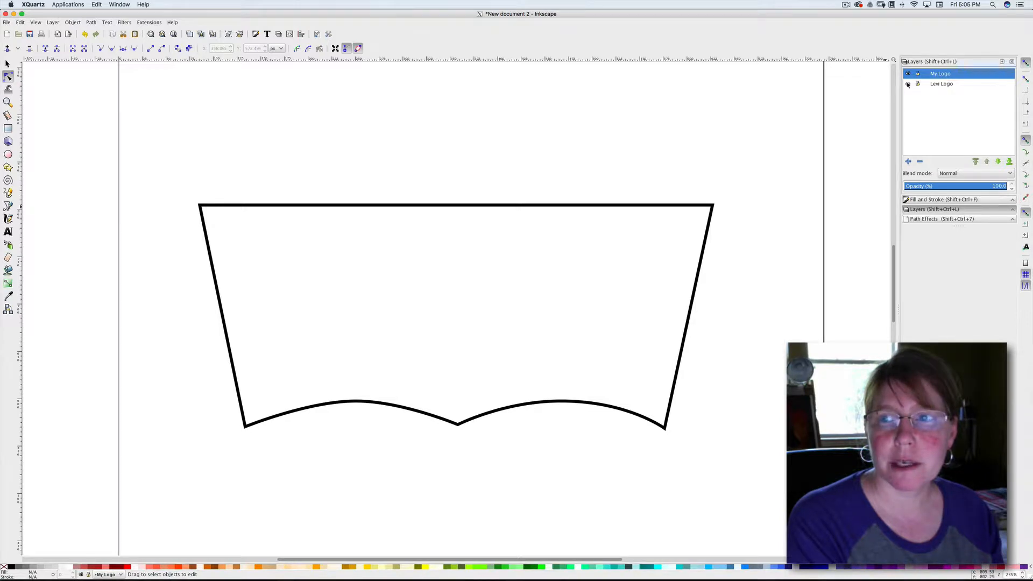
click(907, 84)
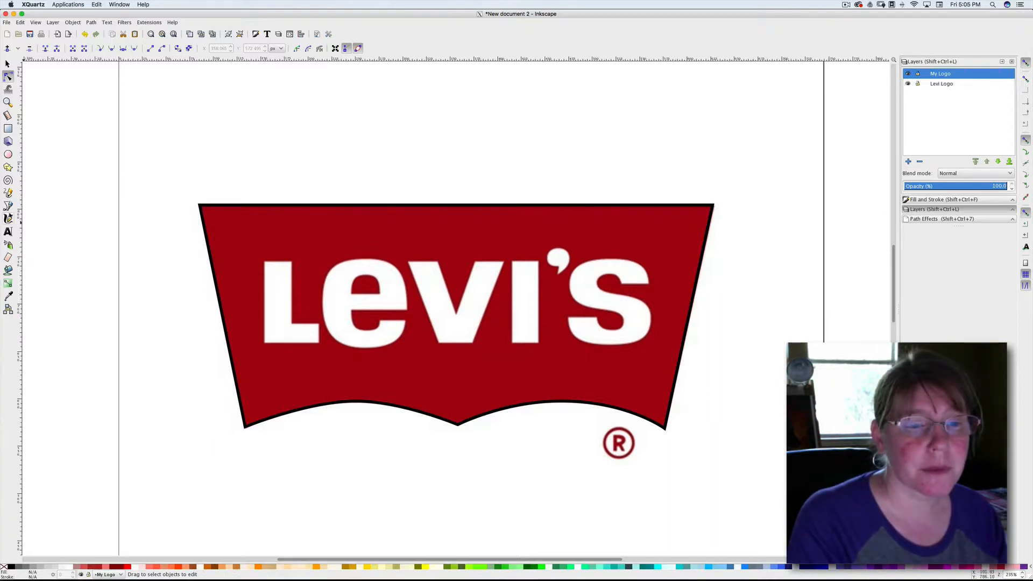
mouse_move(9, 206)
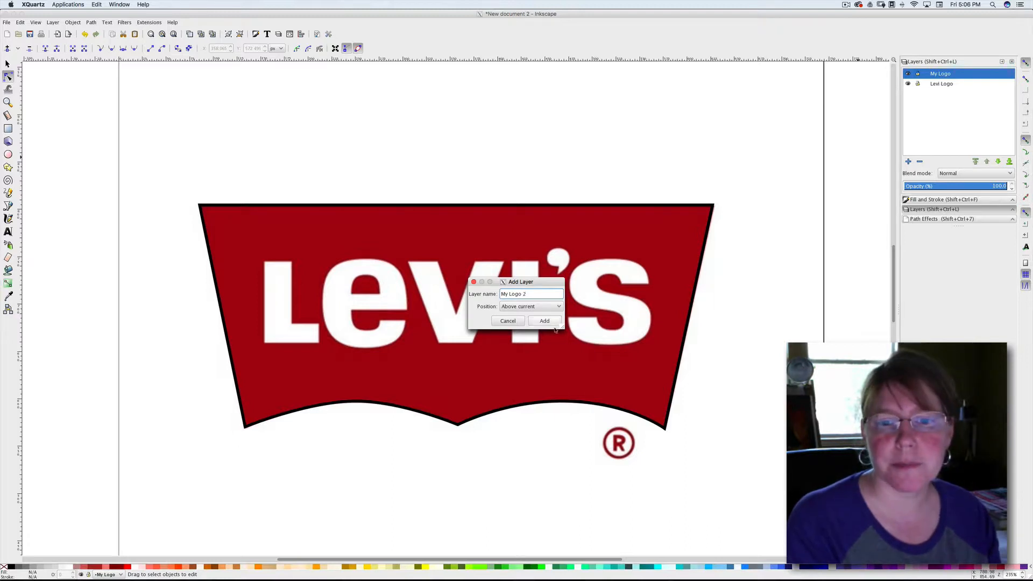
Step: Add the My Logo 2 layer and pick the Rectangle tool
click(543, 321)
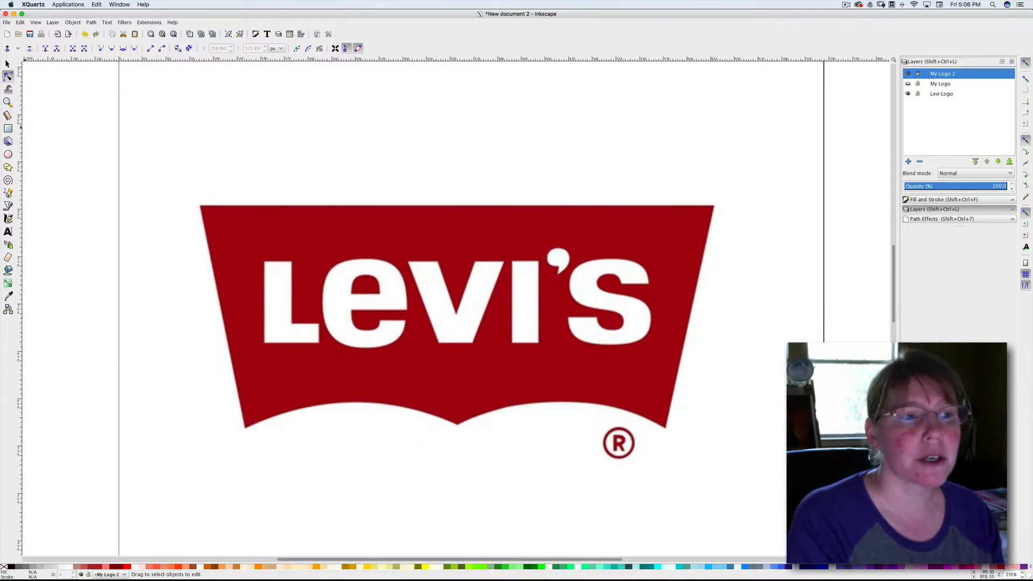
click(8, 128)
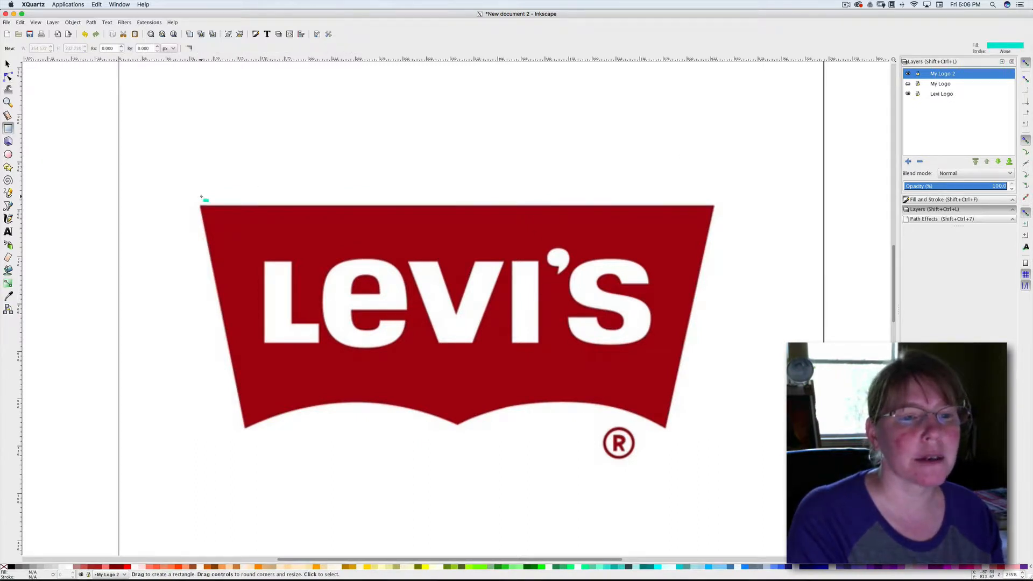
Step: Drag a rectangle from the logo's top-left corner to its bottom-right point
drag(201, 199, 350, 264)
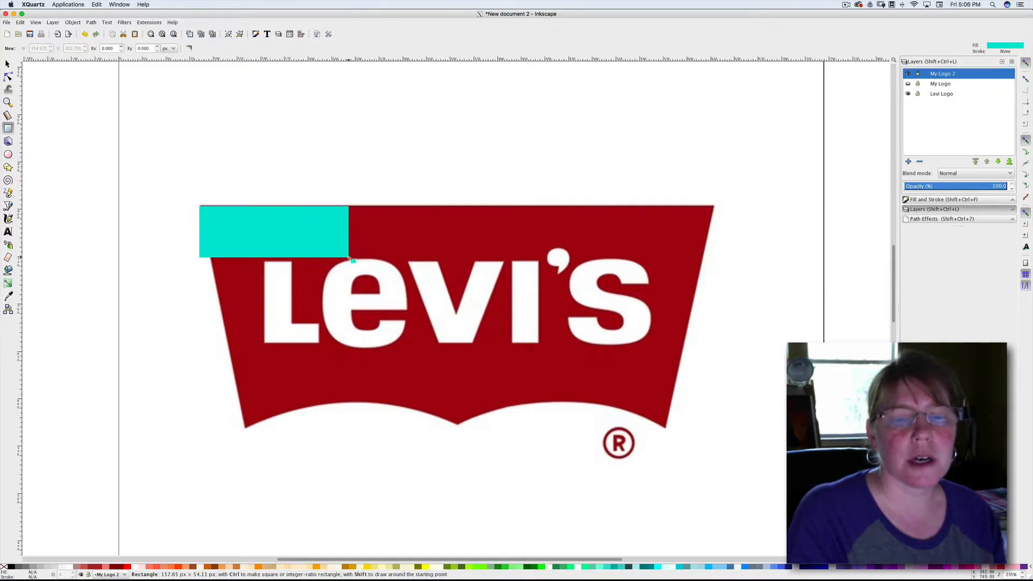
drag(349, 261, 718, 332)
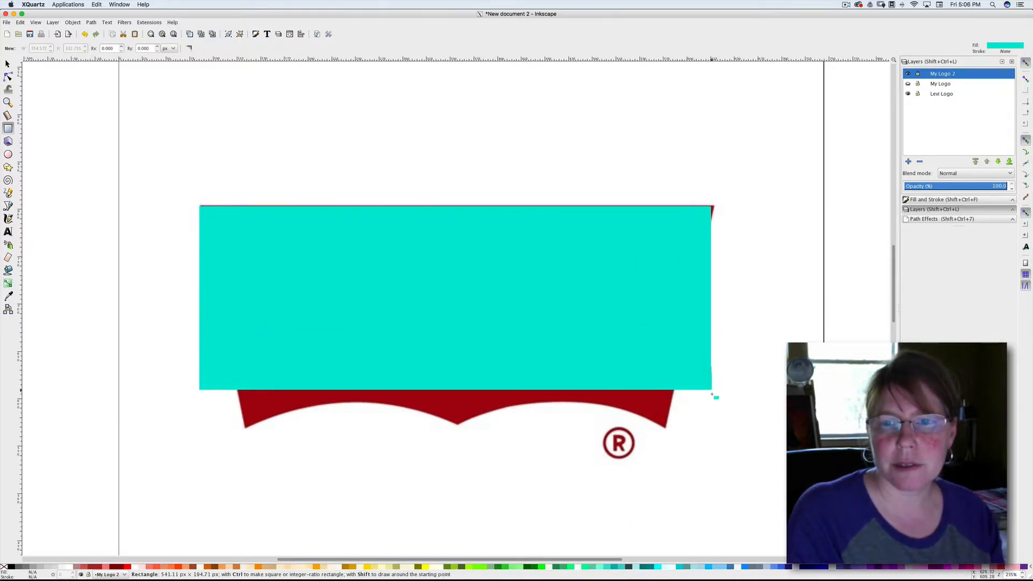
drag(715, 395, 721, 431)
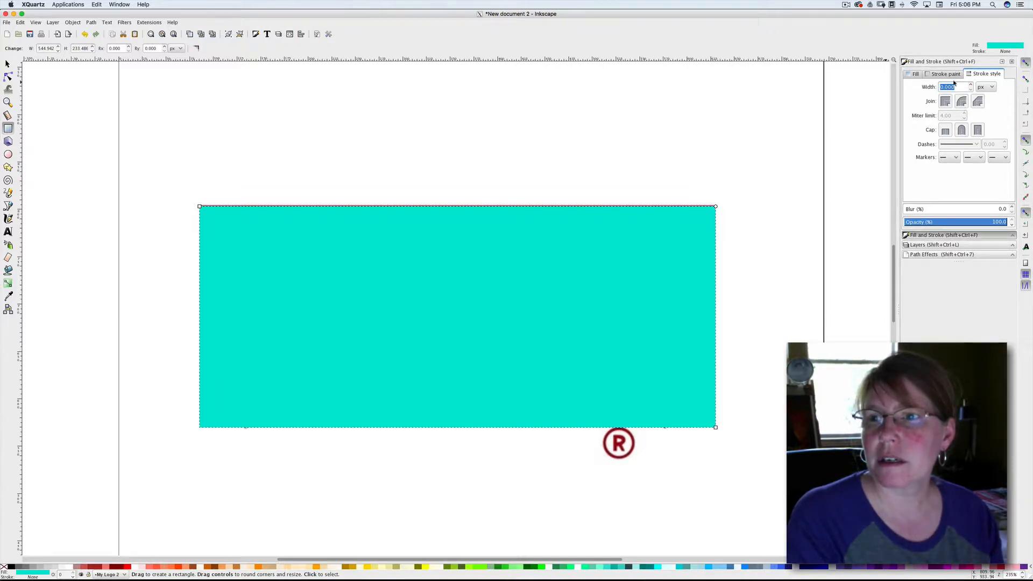
Step: Give the rectangle a flat black stroke and no fill
click(945, 74)
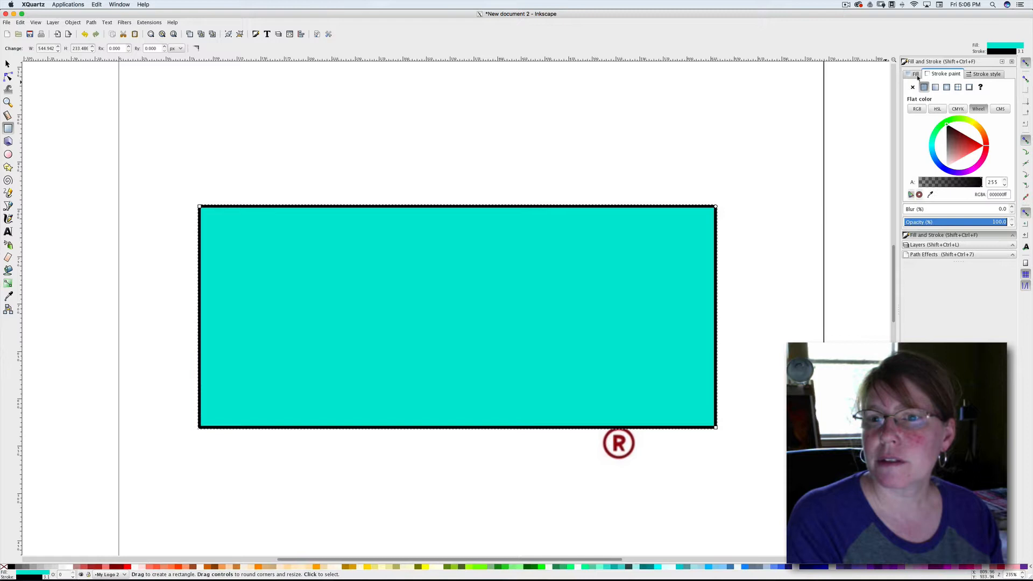
click(915, 73)
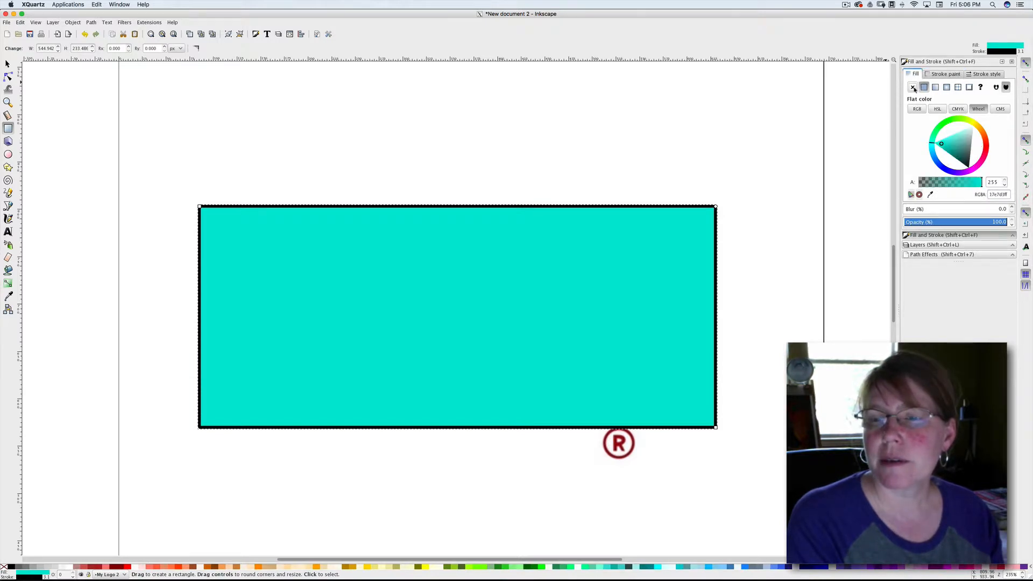
click(912, 87)
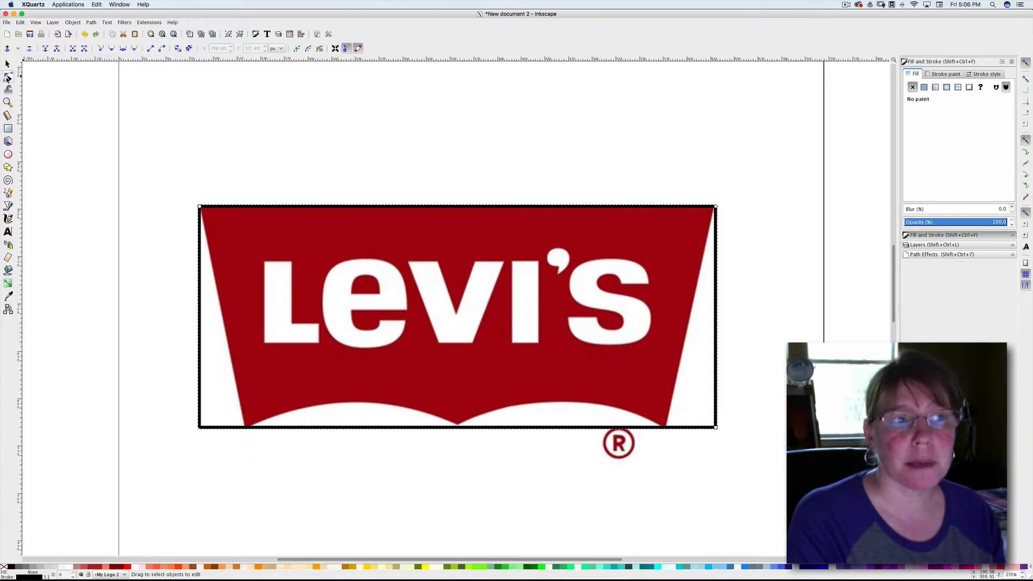
mouse_move(9, 78)
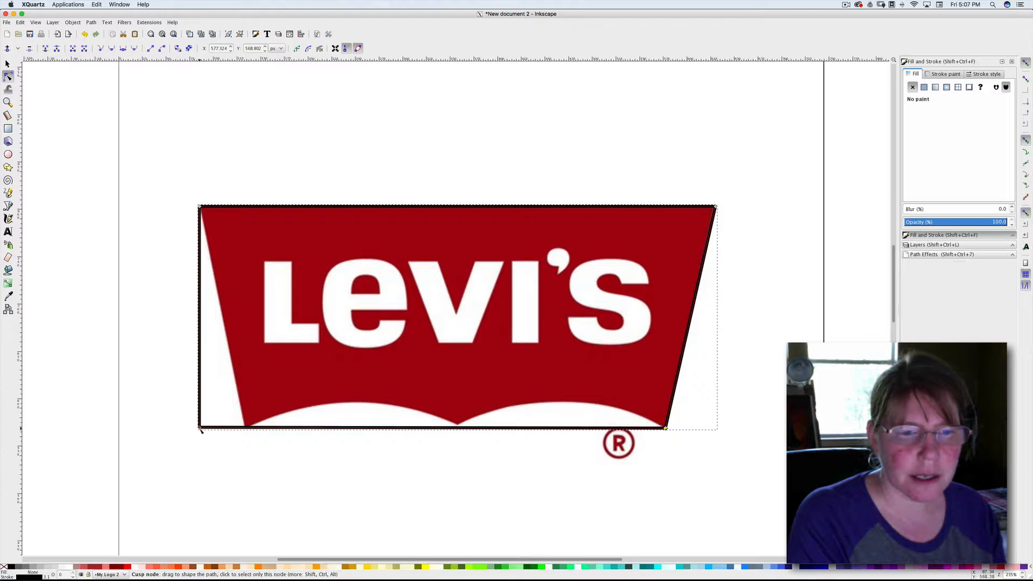
Step: Pull the bottom-left corner inward and bend the left bottom edge into a smooth arch
drag(201, 429, 247, 428)
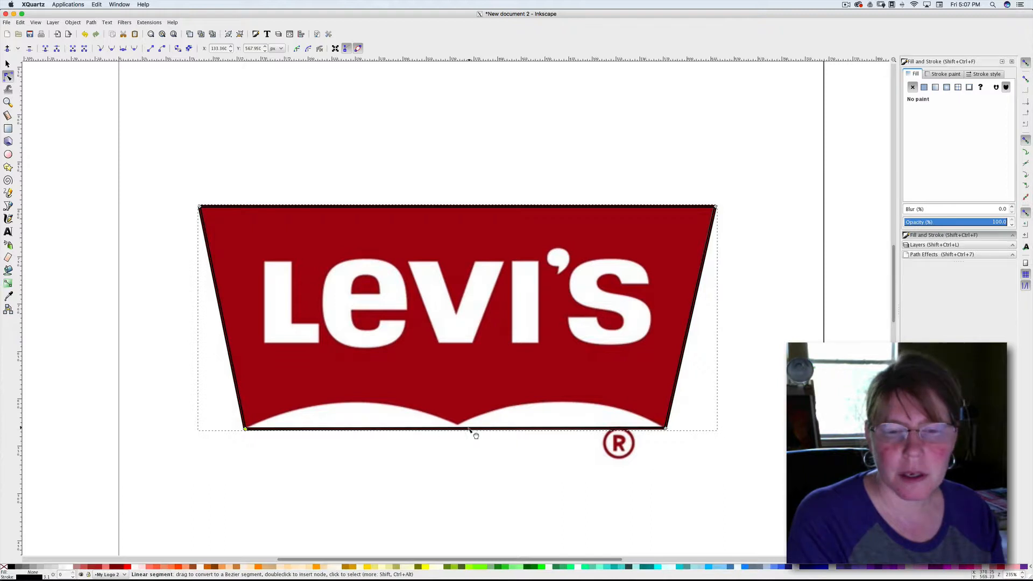
mouse_move(385, 437)
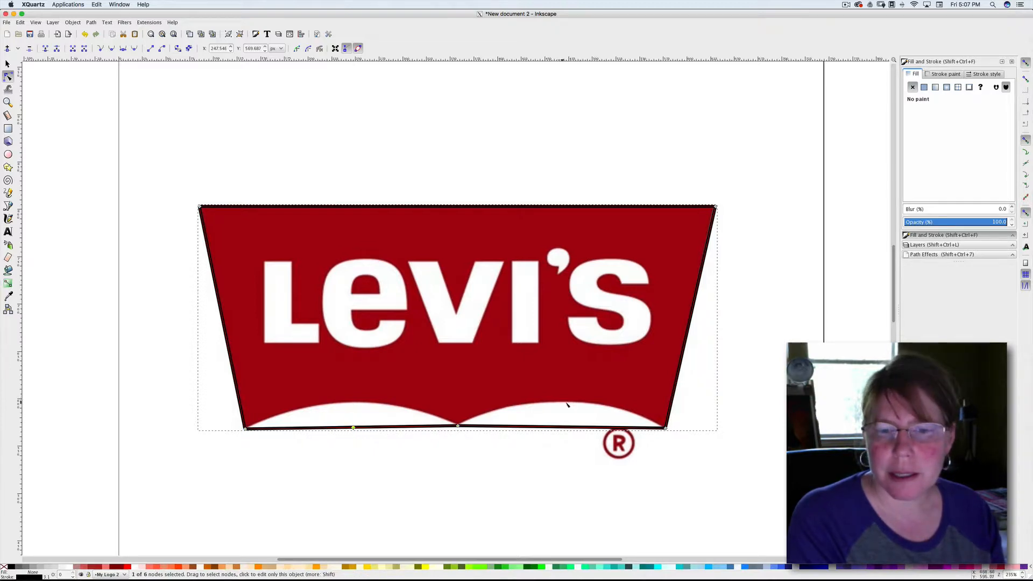
click(569, 428)
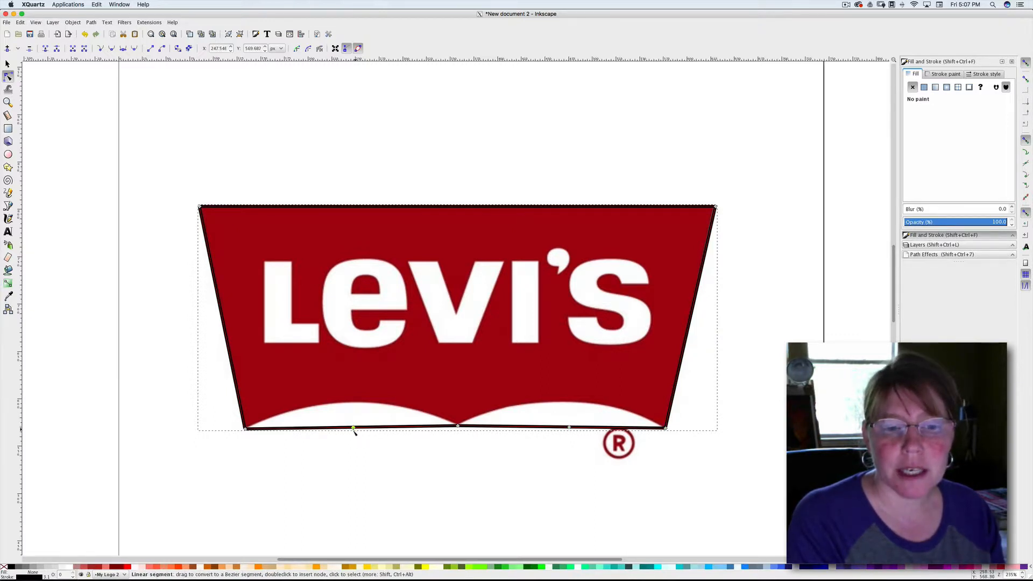
click(354, 428)
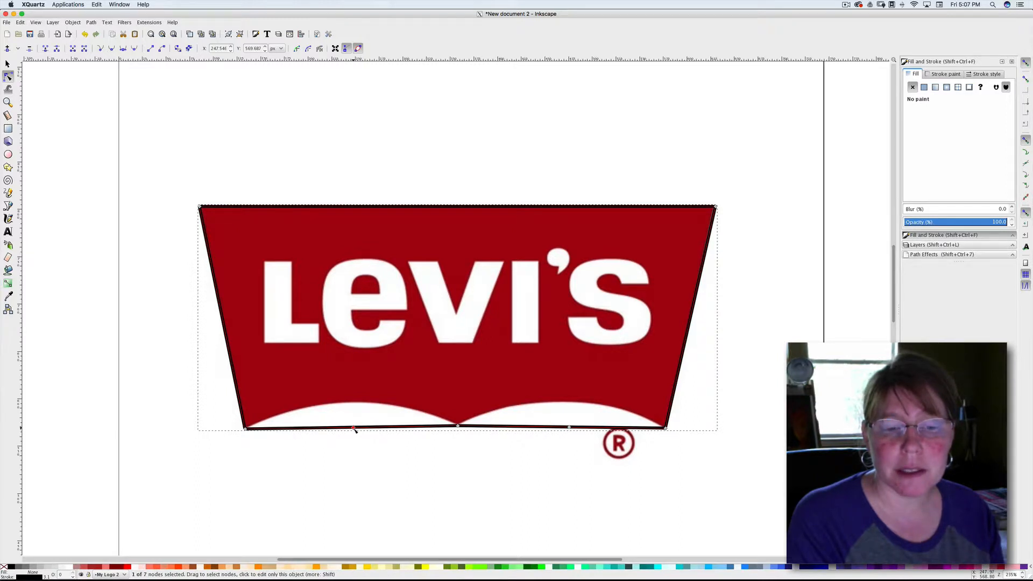
click(112, 48)
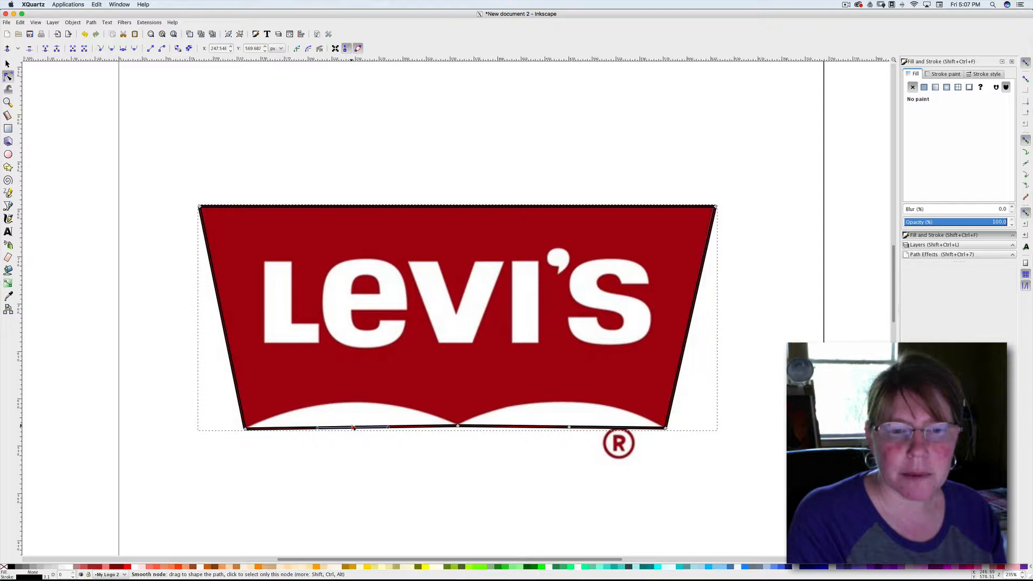
drag(353, 426, 352, 403)
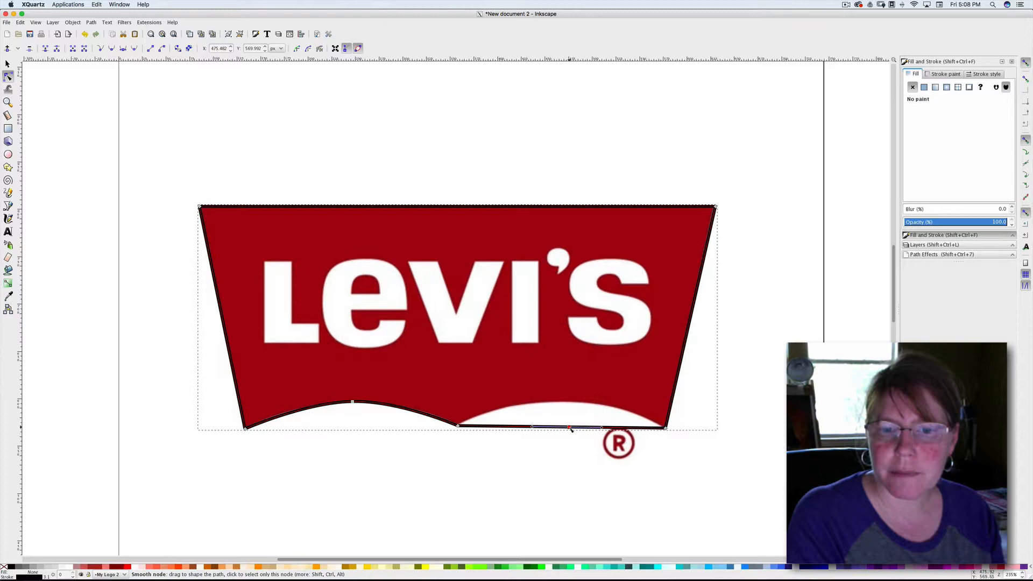
Step: Curve the right bottom edge into an arch matching the logo's edge
drag(568, 428, 563, 402)
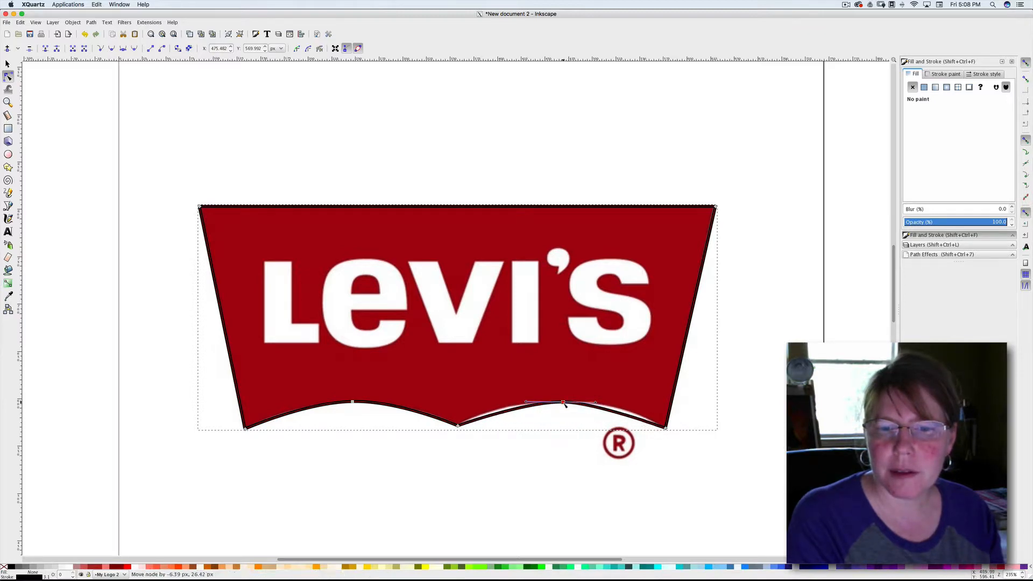
drag(563, 402, 507, 402)
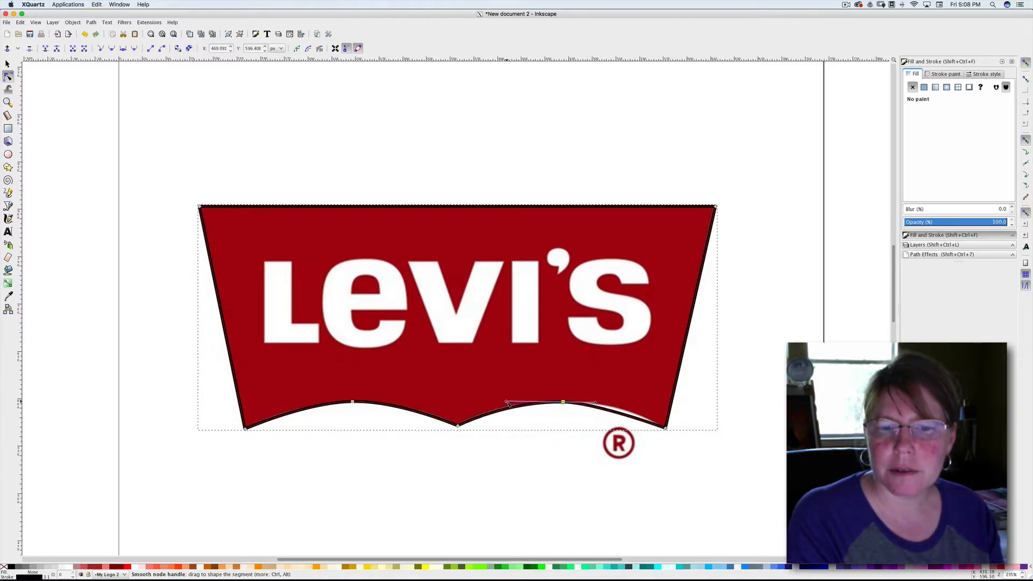
drag(596, 403, 613, 401)
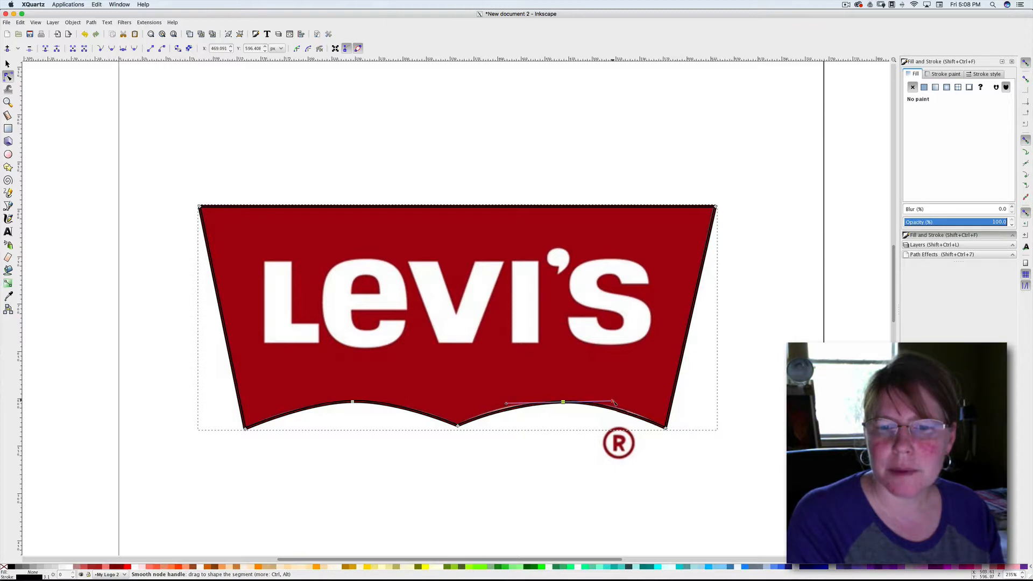
drag(613, 402, 616, 405)
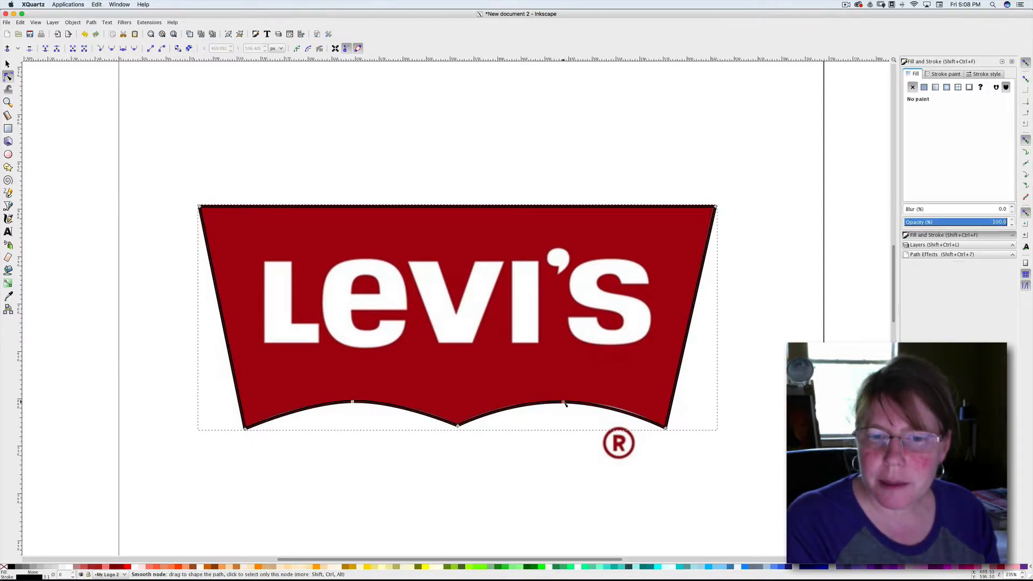
drag(564, 402, 563, 402)
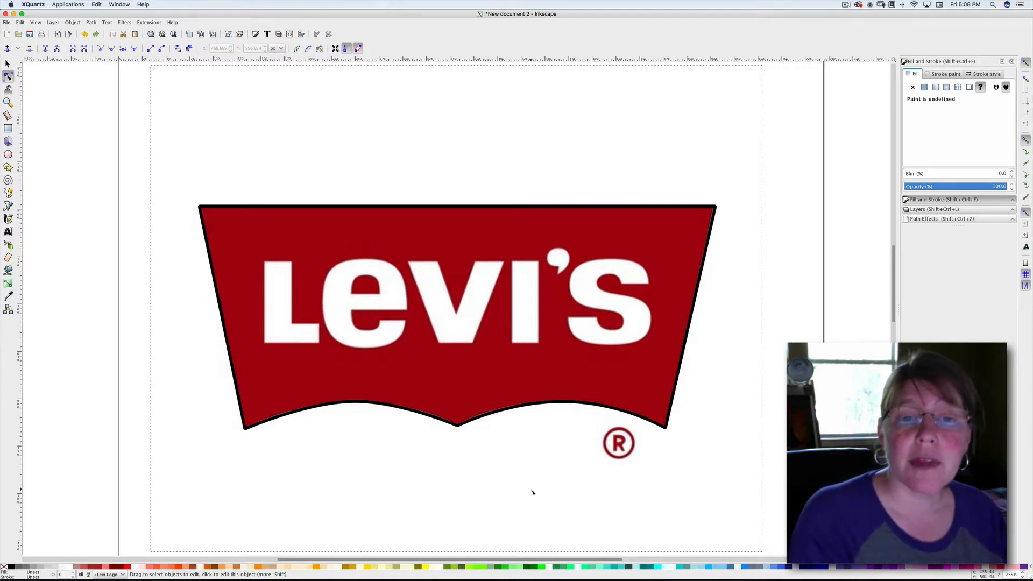
mouse_move(461, 320)
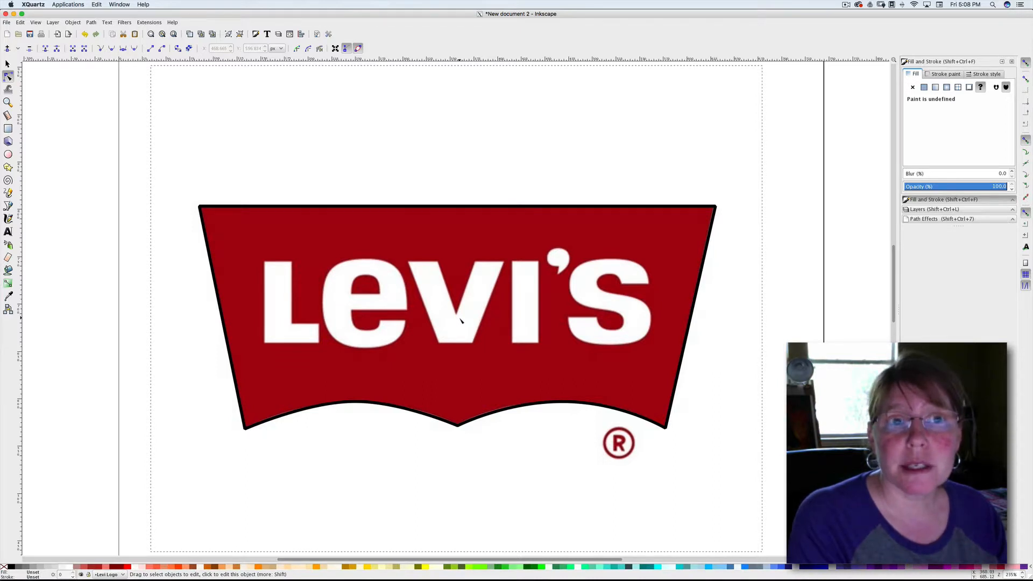
mouse_move(550, 284)
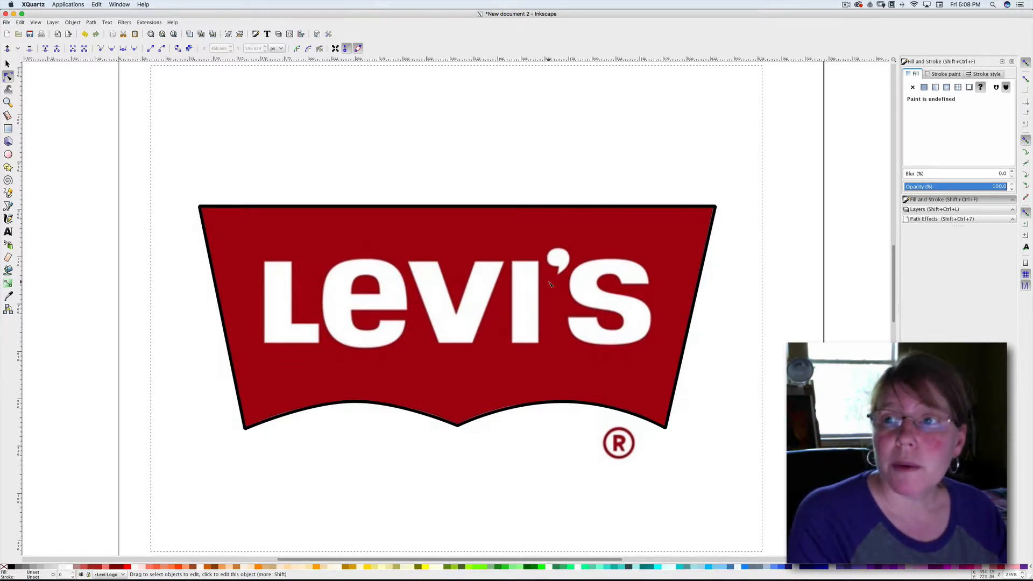
mouse_move(545, 332)
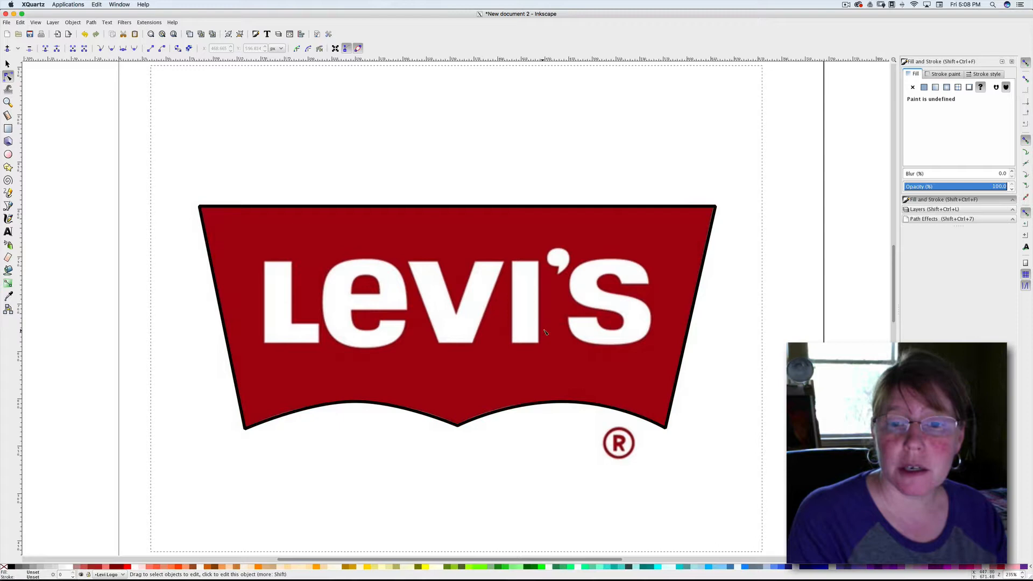
mouse_move(951, 48)
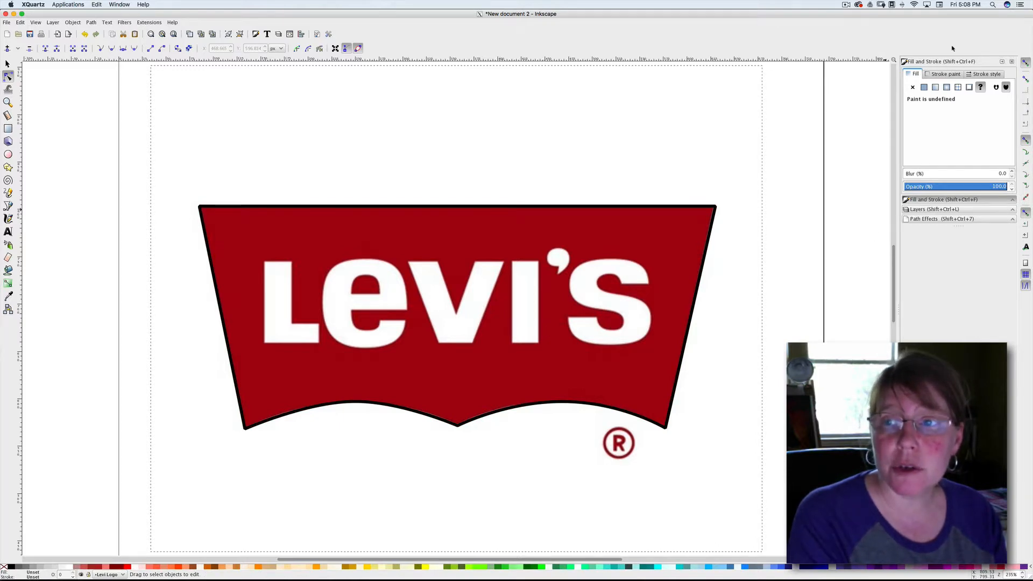
Step: Add a layer named 'Letters' above the current layer
click(933, 208)
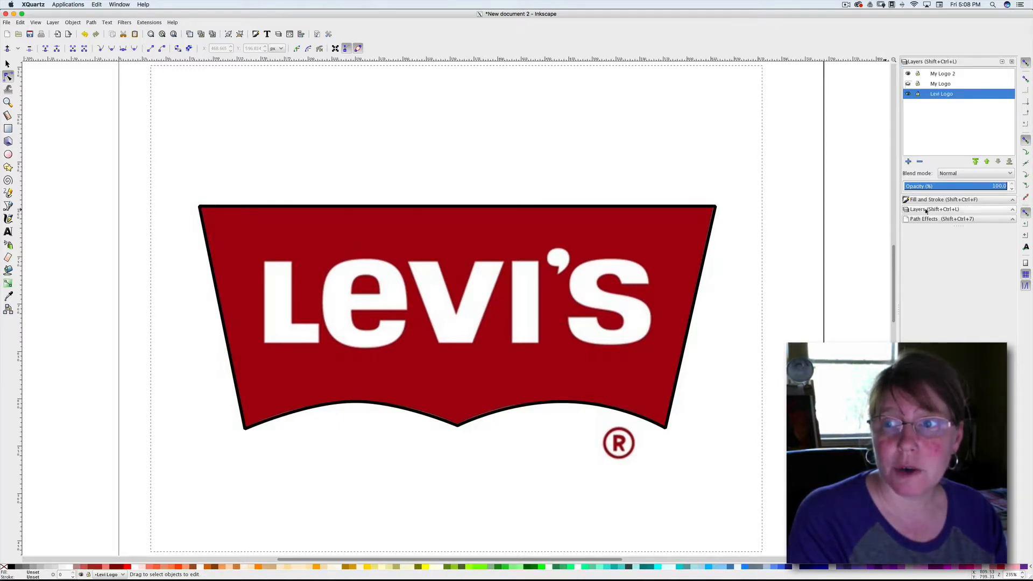
click(908, 161)
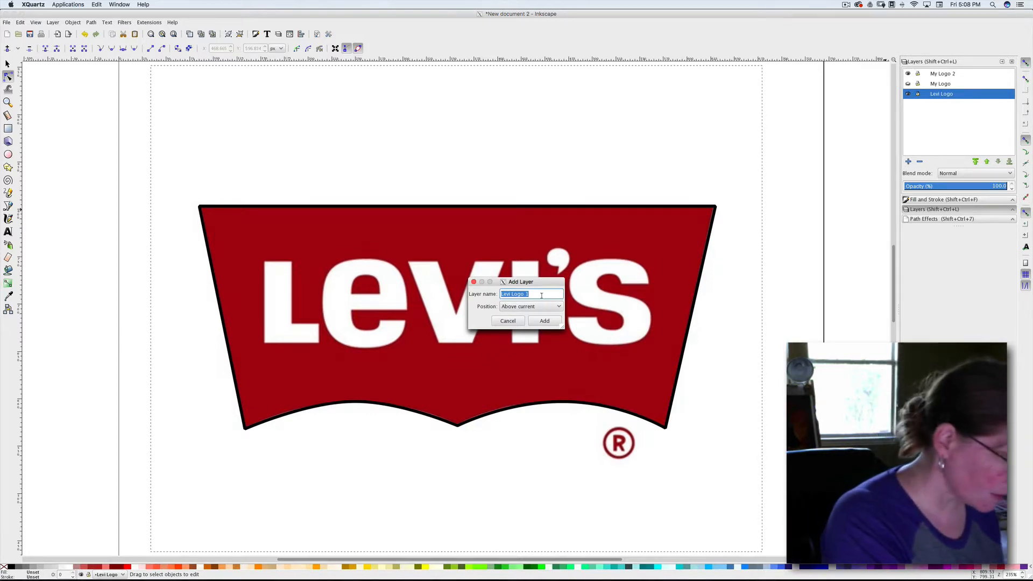
text(Letters)
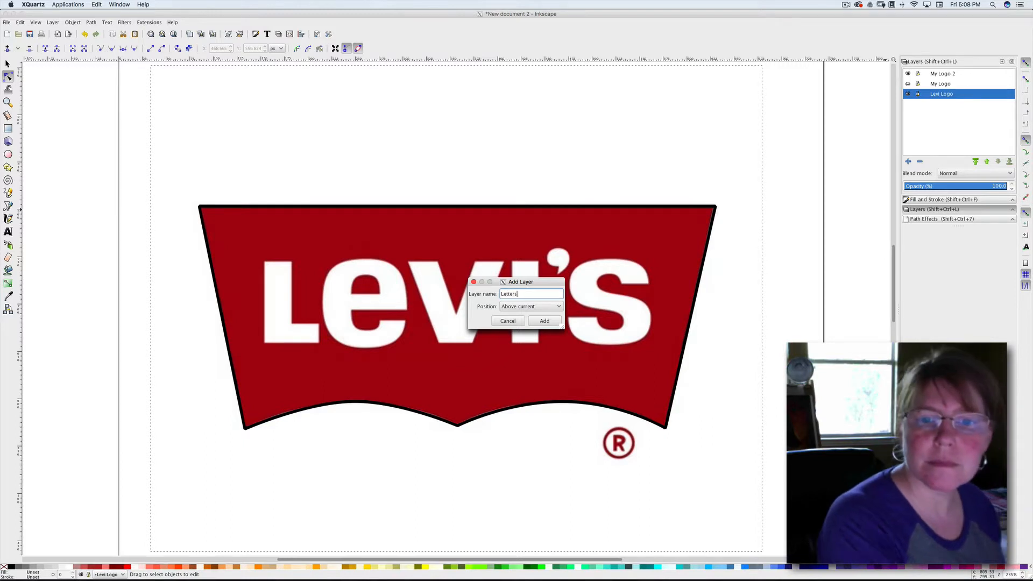
click(543, 321)
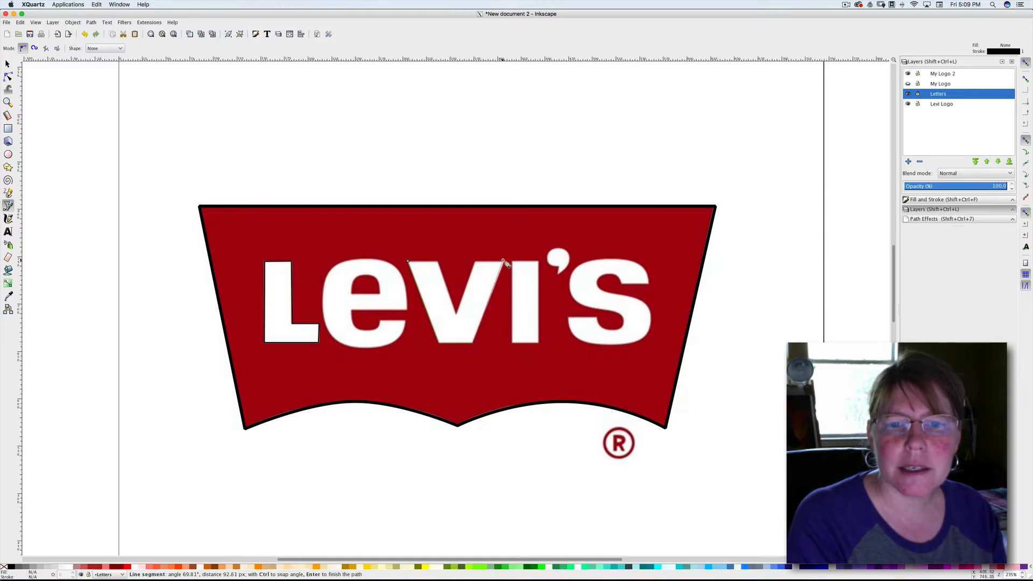
mouse_move(481, 264)
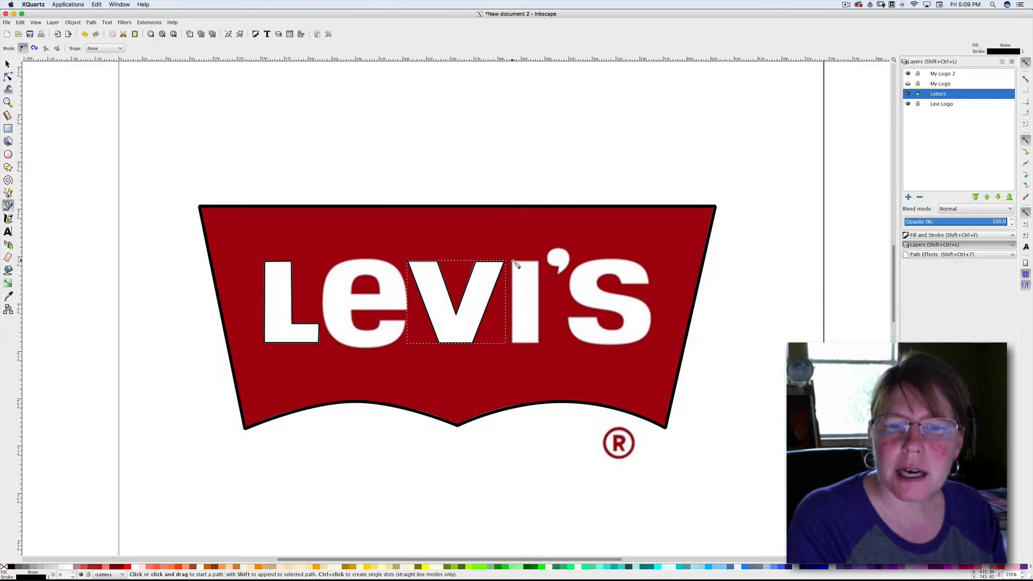
Step: Start the pen outline around the letter I
click(512, 263)
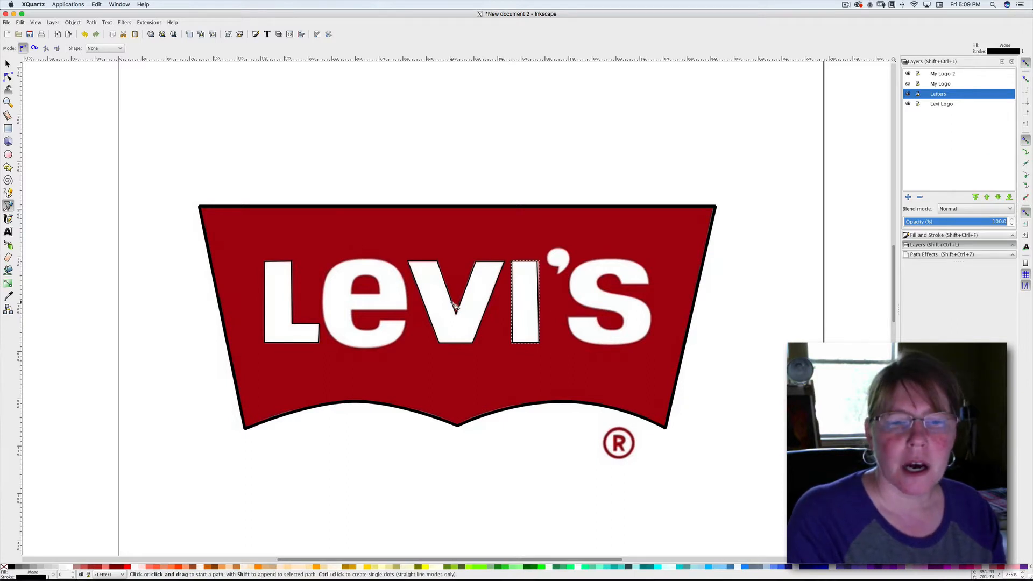
mouse_move(356, 313)
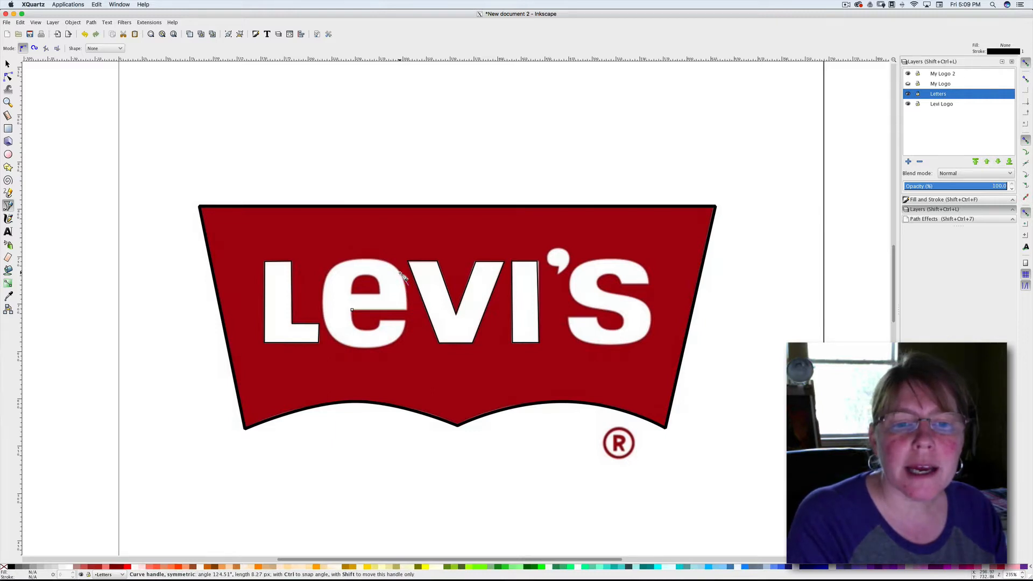
Step: Trace the e's outer edge with curved pen nodes and close the path
drag(402, 277, 379, 261)
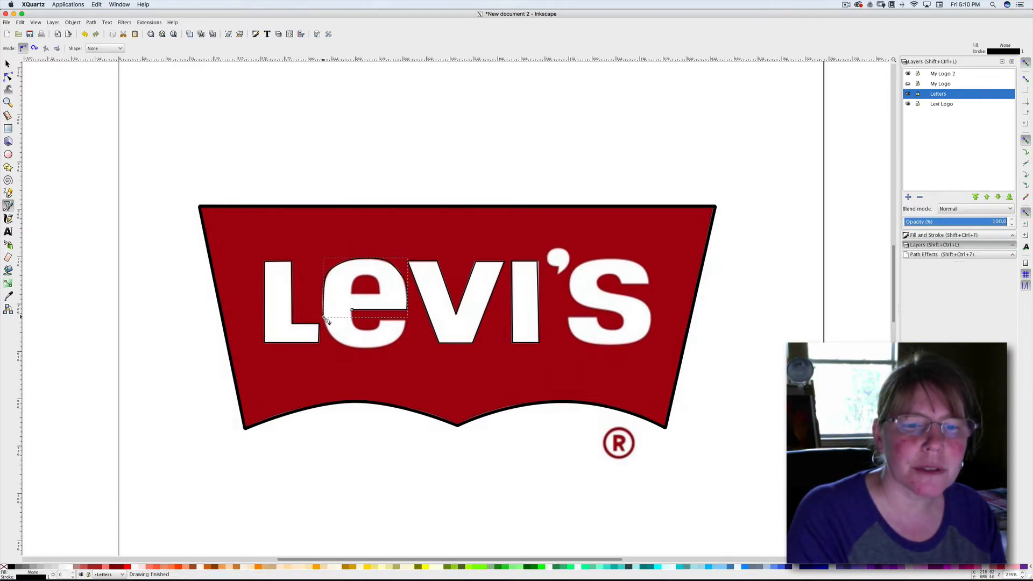
drag(308, 323, 271, 84)
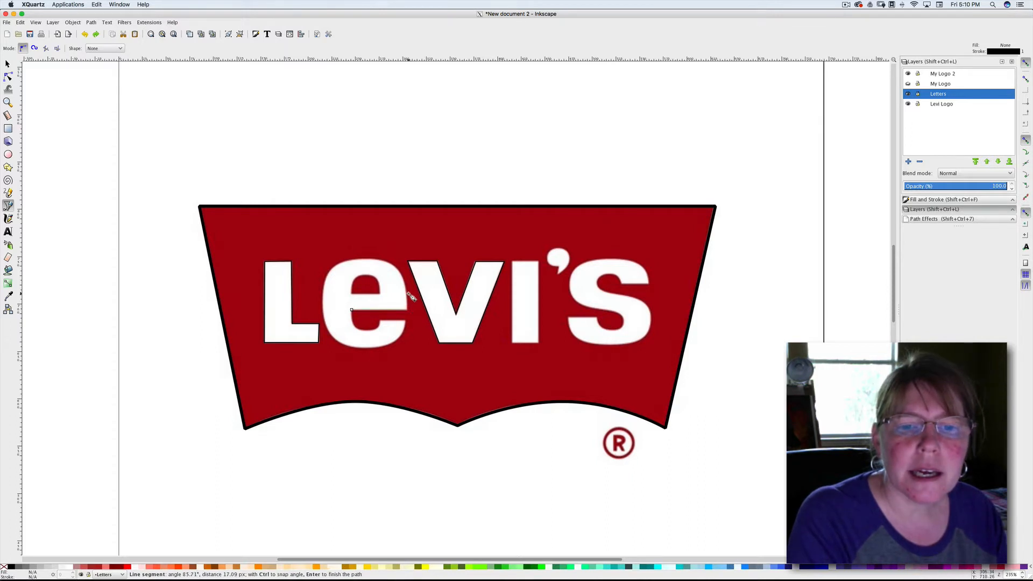
drag(412, 296, 405, 287)
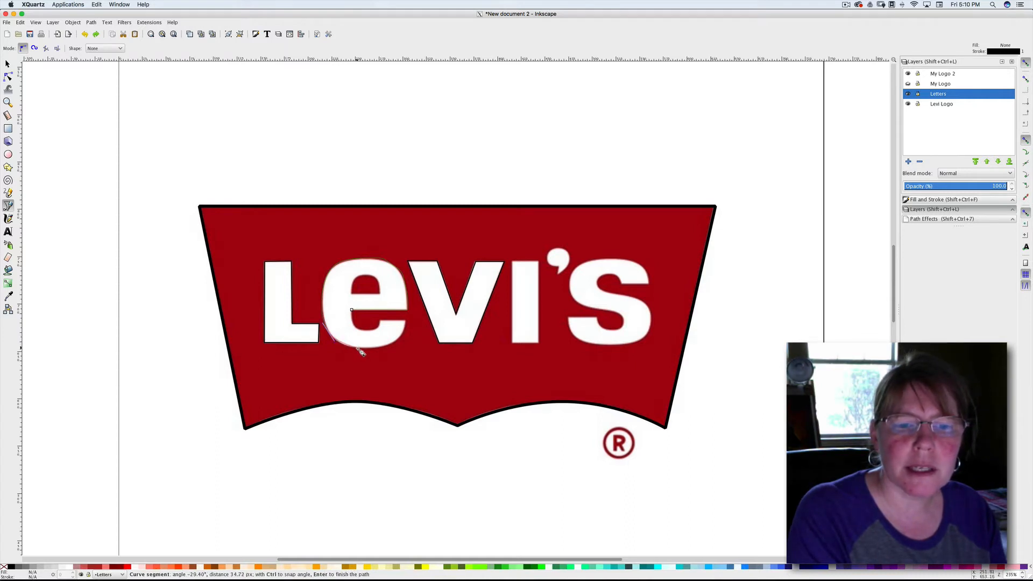
drag(358, 353, 392, 348)
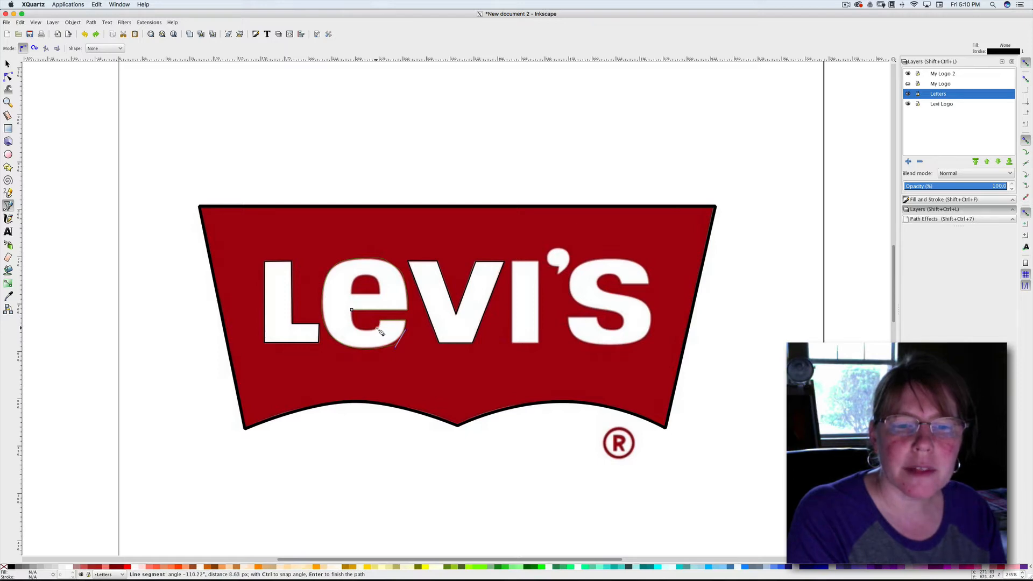
drag(379, 331, 396, 340)
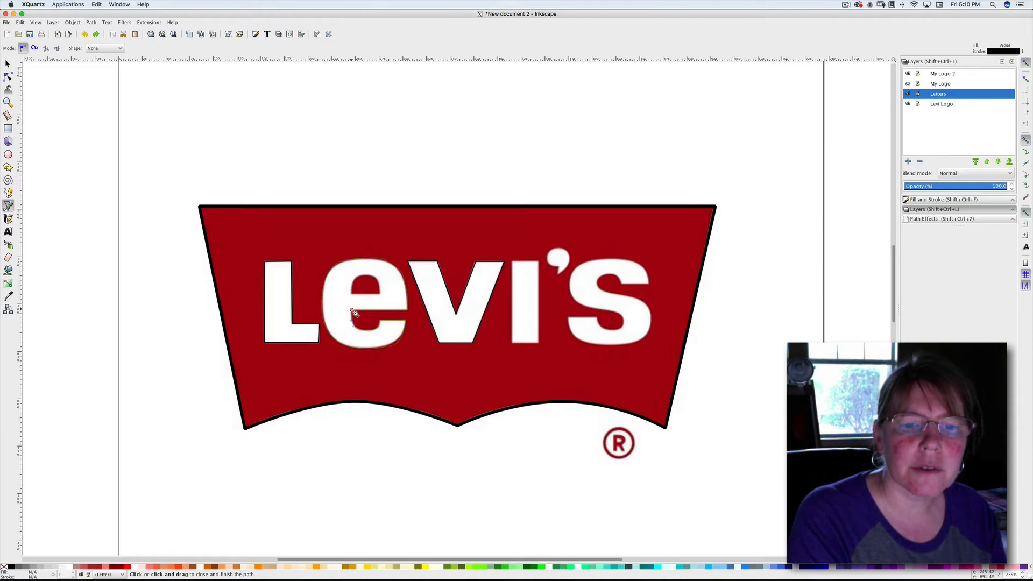
click(355, 313)
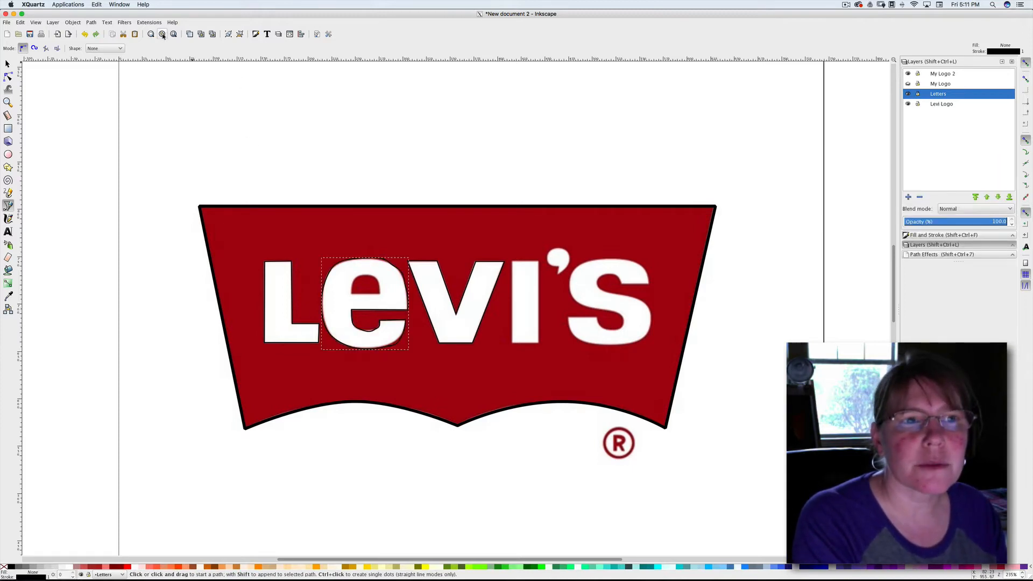
Step: Zoom in and adjust nodes along the top curve of the e outline
click(150, 34)
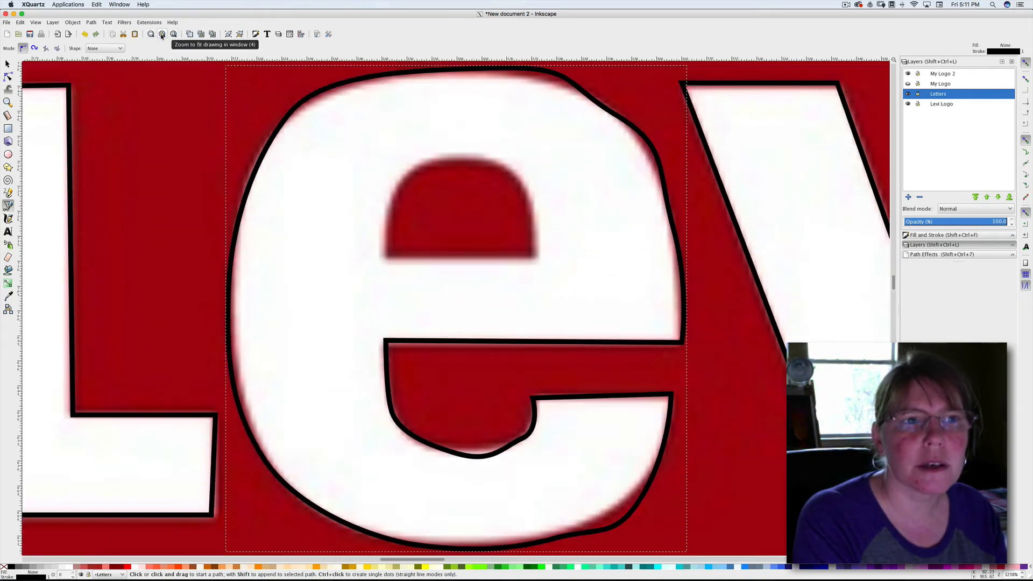
click(162, 34)
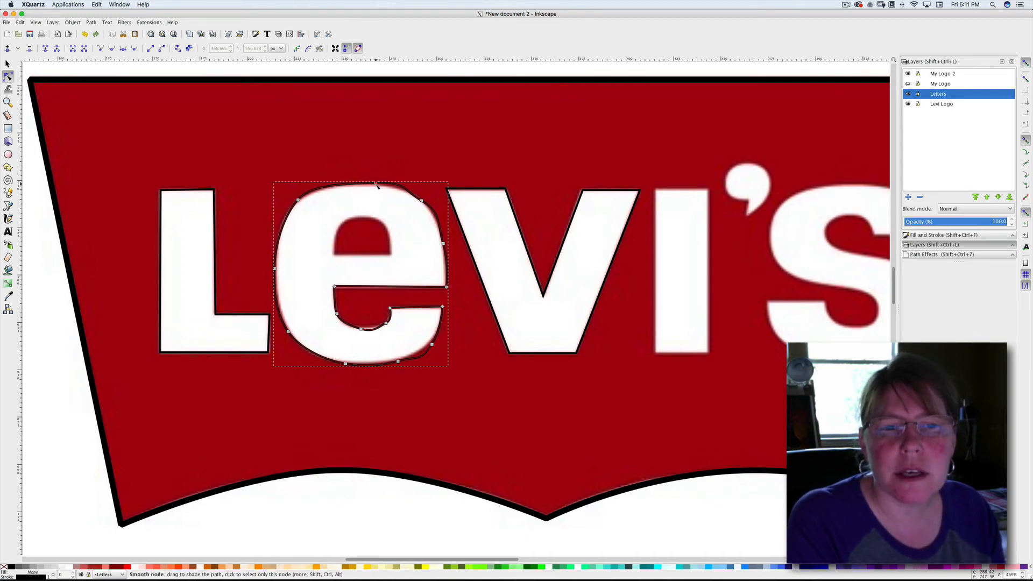
drag(375, 182, 375, 183)
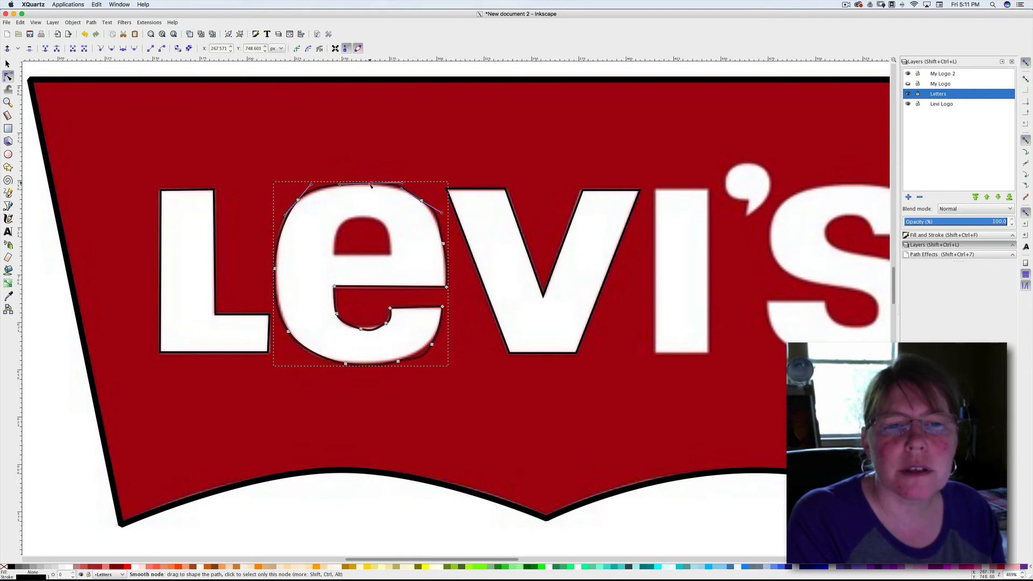
drag(369, 185, 365, 185)
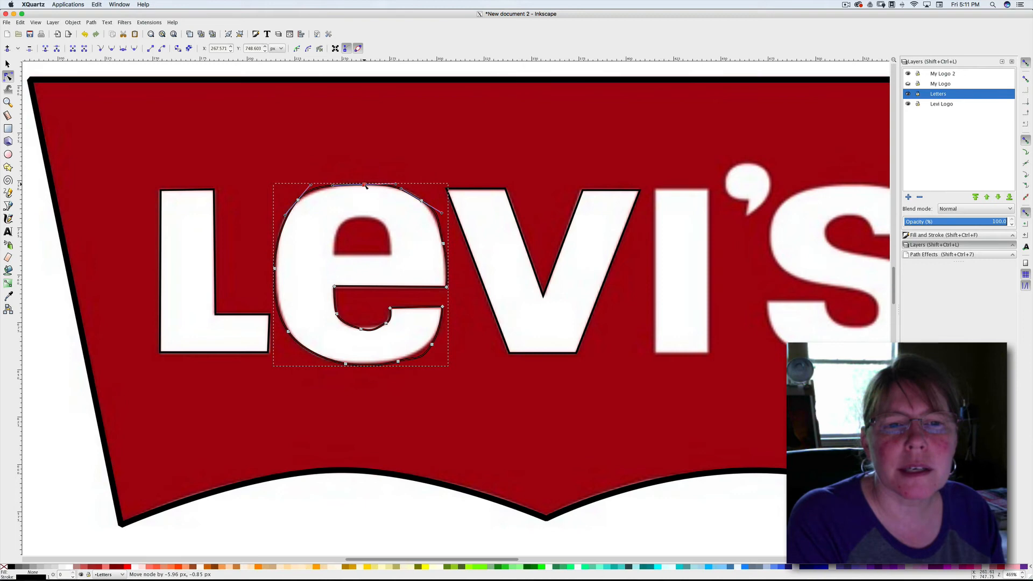
drag(365, 185, 362, 183)
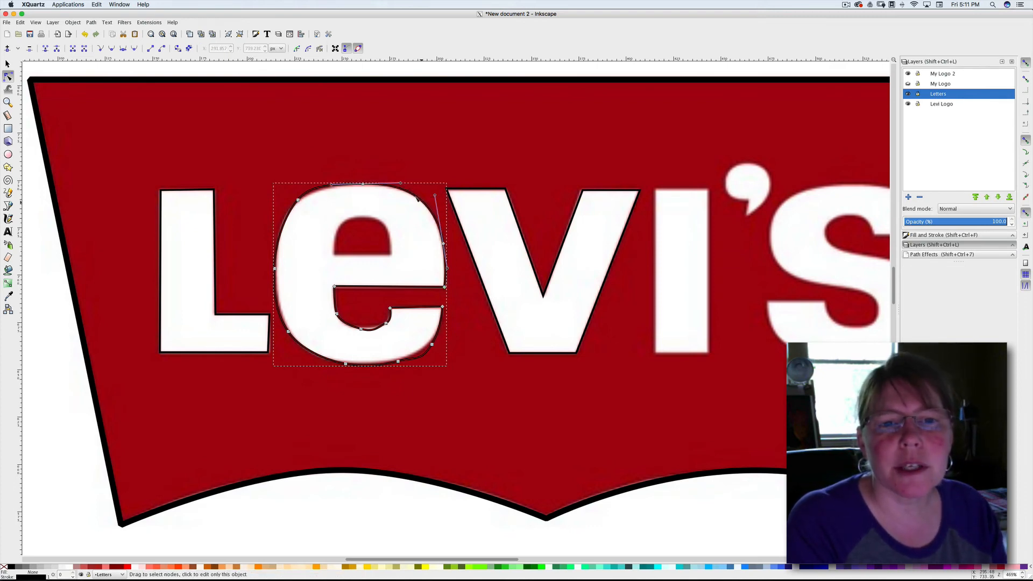
Step: Reshape the e outline's upper-left, left side and bottom curves to fit the letter
click(297, 199)
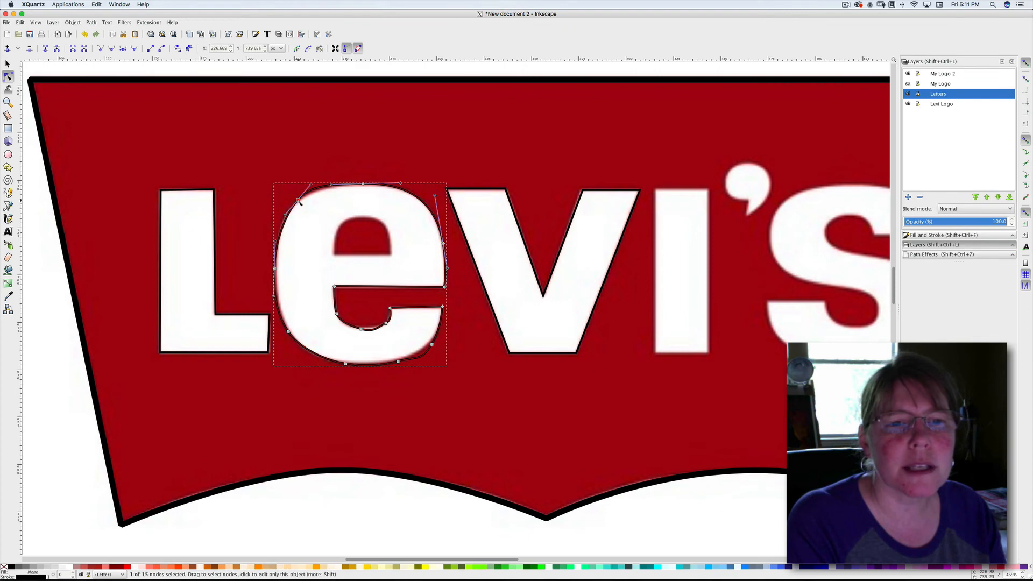
drag(296, 201, 300, 210)
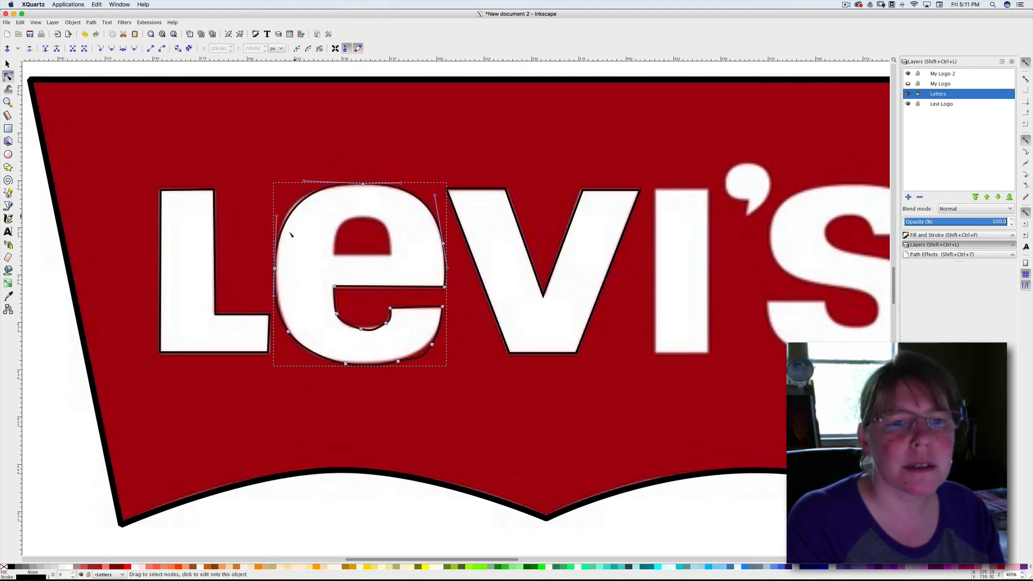
drag(277, 217, 276, 234)
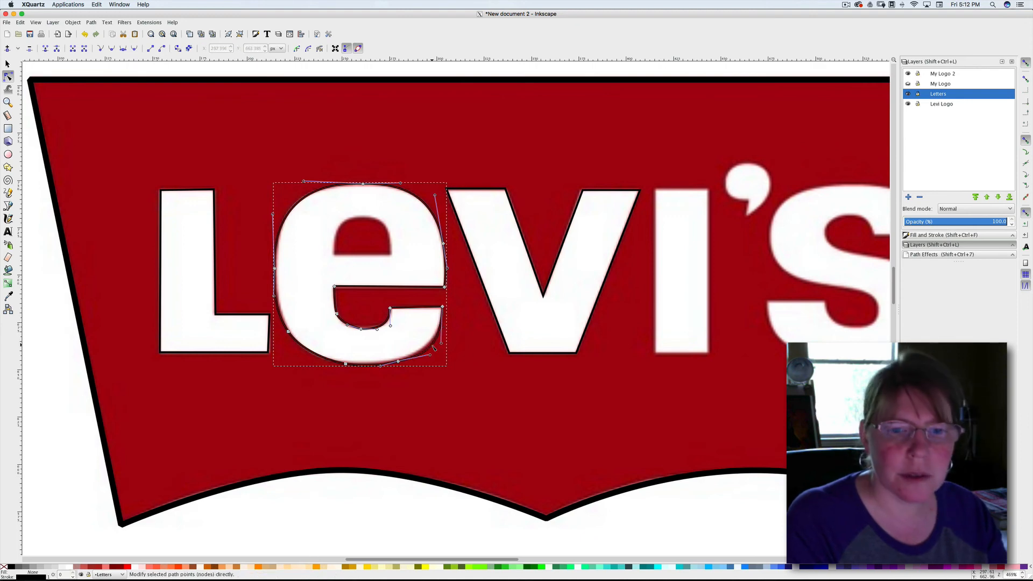
drag(434, 349, 426, 352)
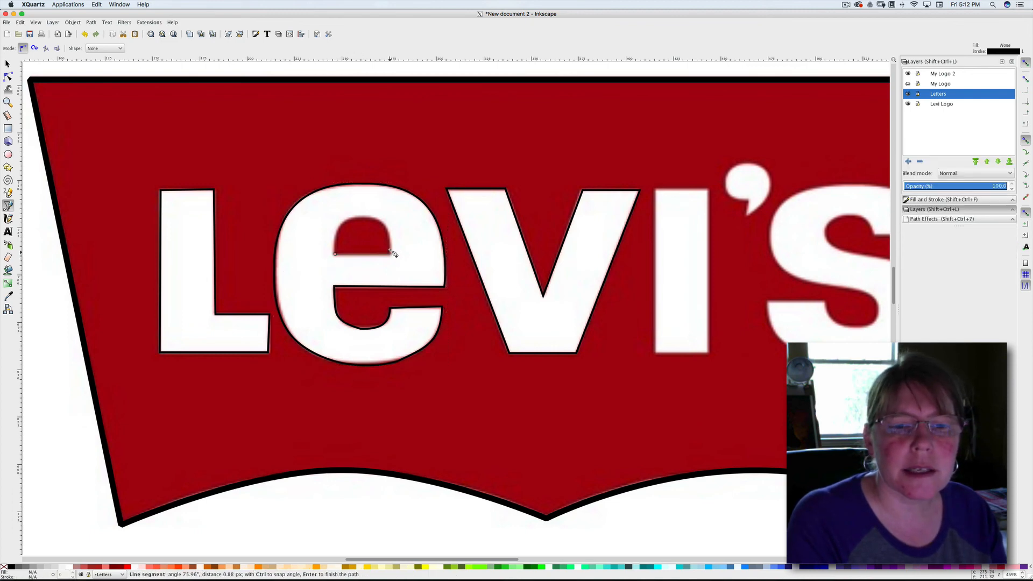
mouse_move(392, 243)
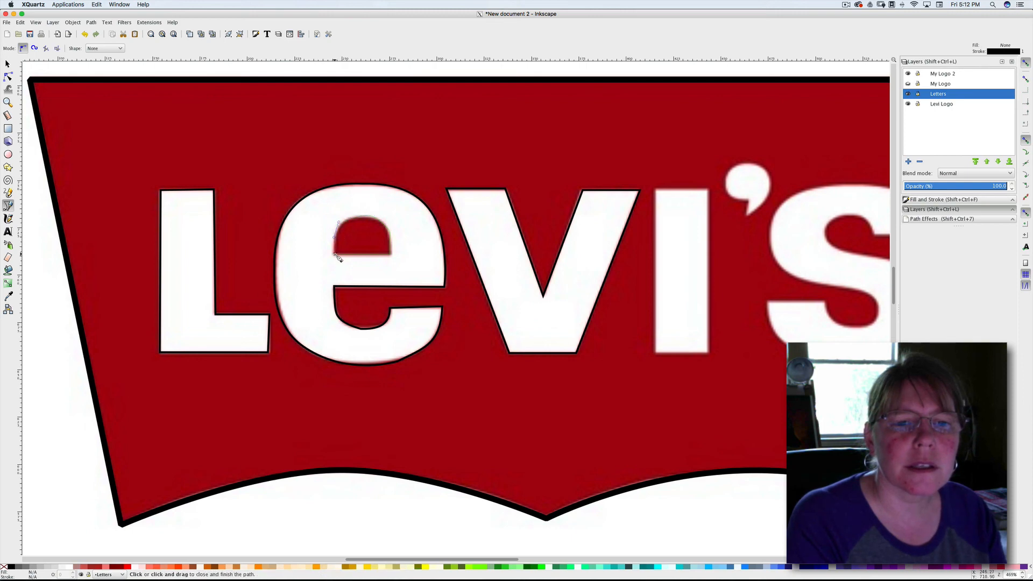
Step: Close the inner-hole outline and bend its top edge into a curve
click(338, 258)
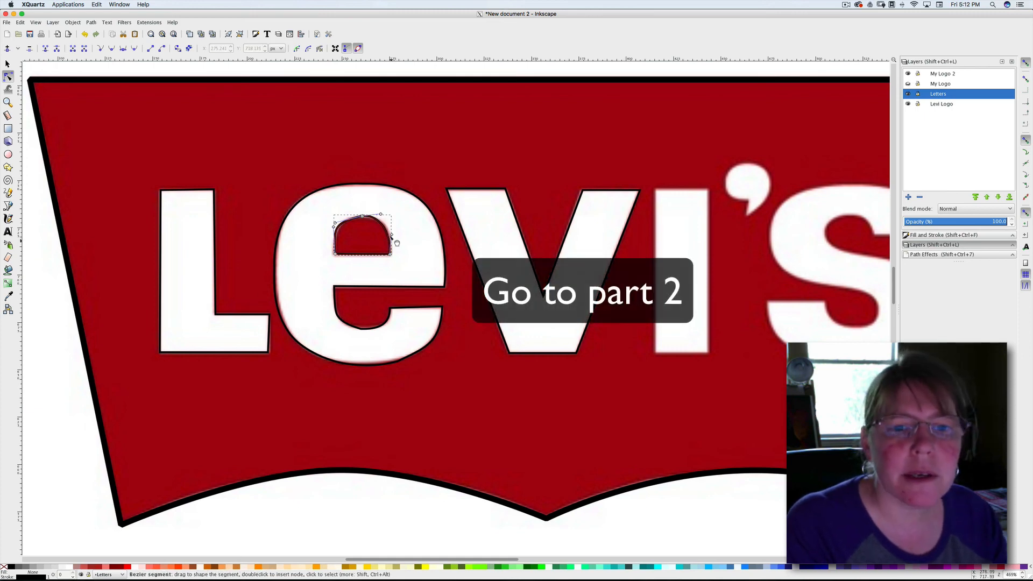
drag(381, 215, 388, 227)
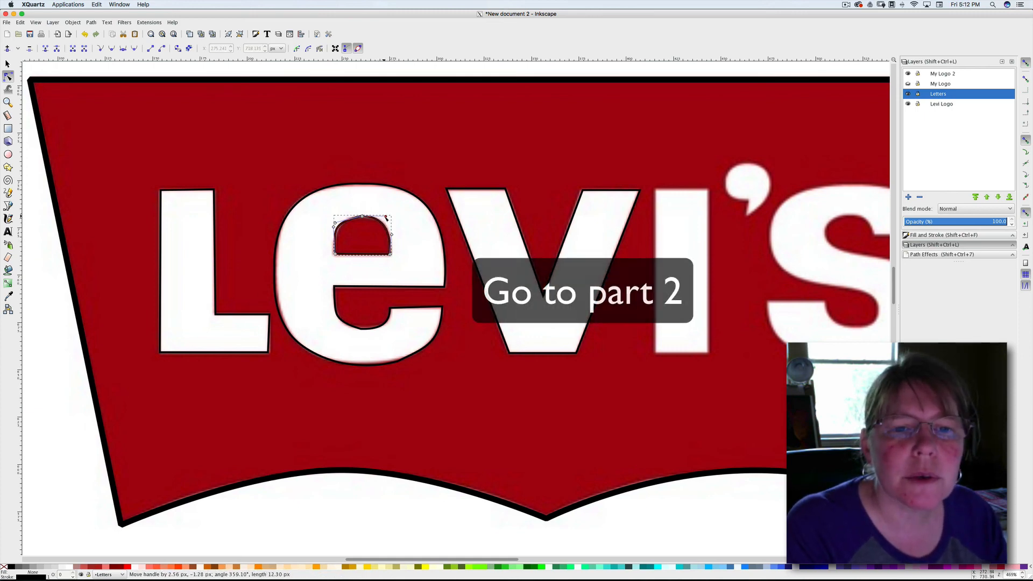